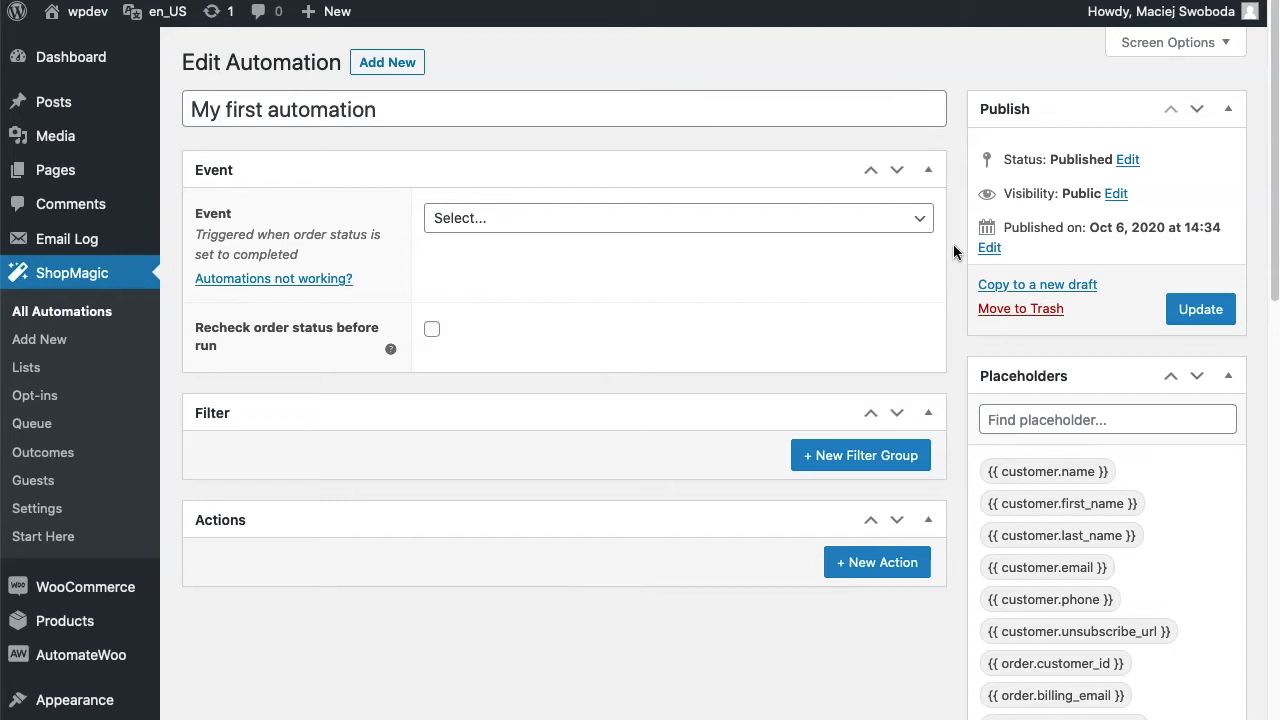
{"action": "mouse_move", "coordinate": [754, 310]}
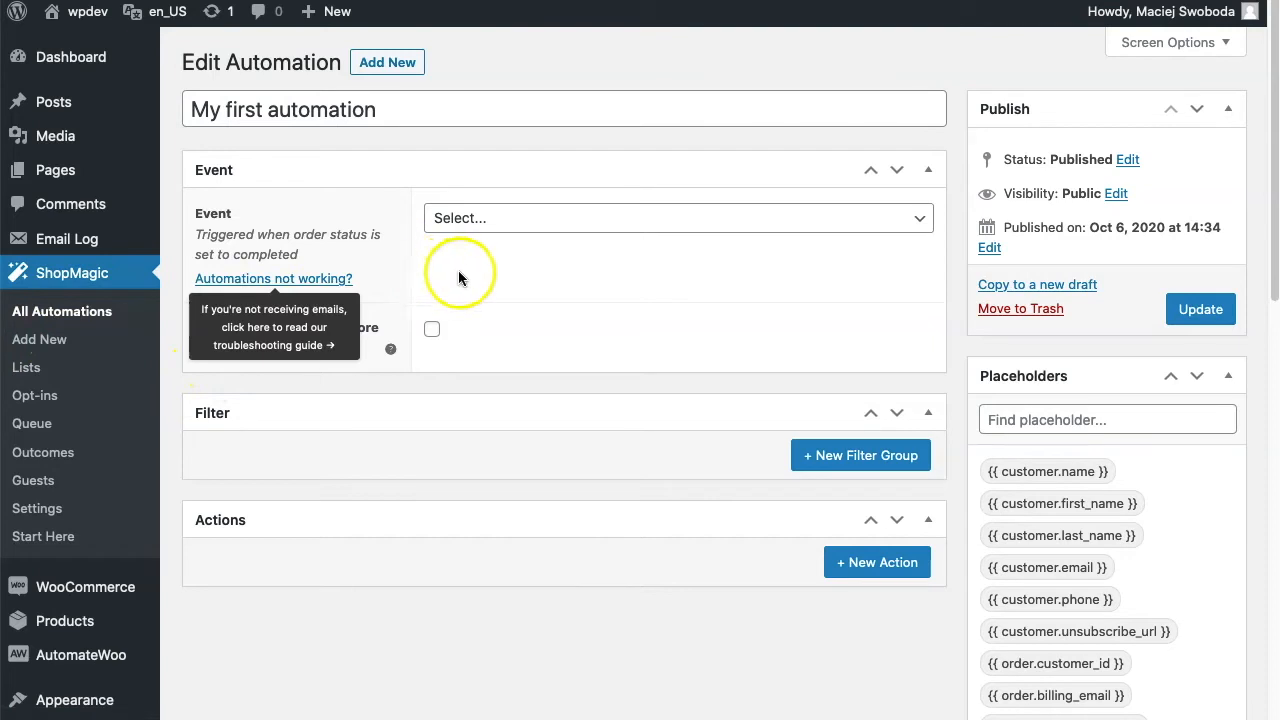
{"action": "mouse_move", "coordinate": [420, 290]}
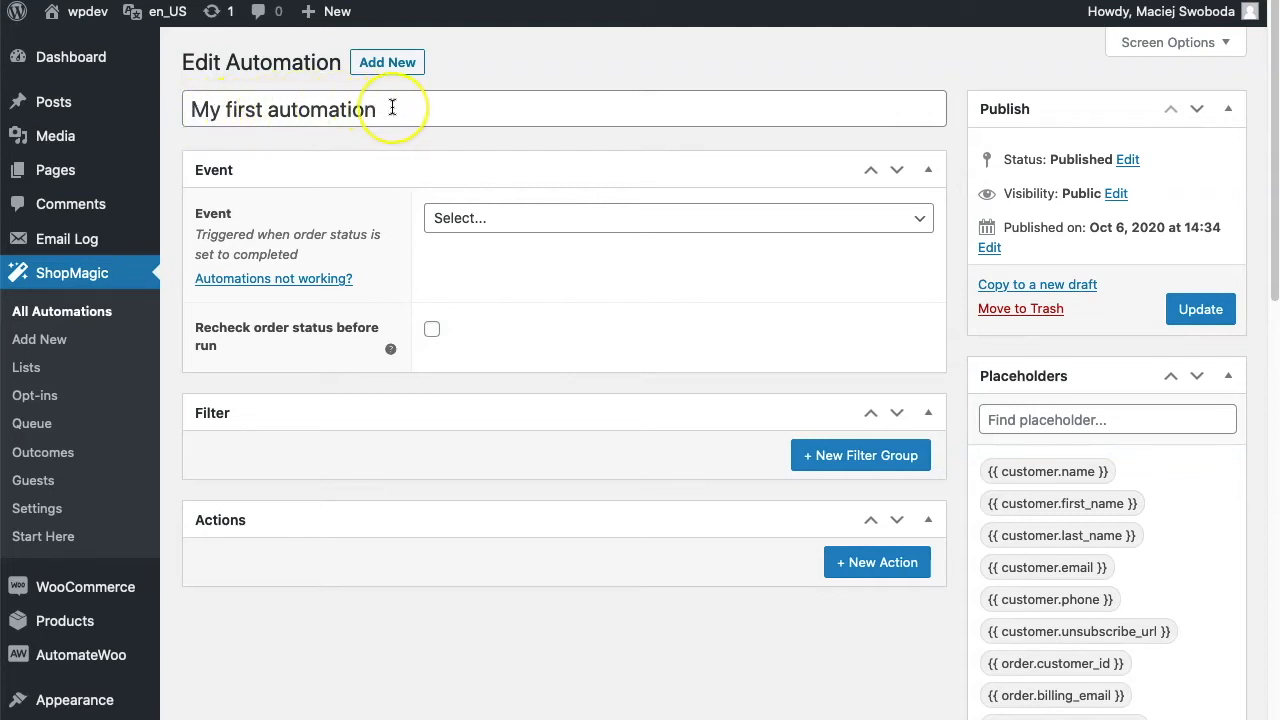
{"action": "mouse_move", "coordinate": [372, 156]}
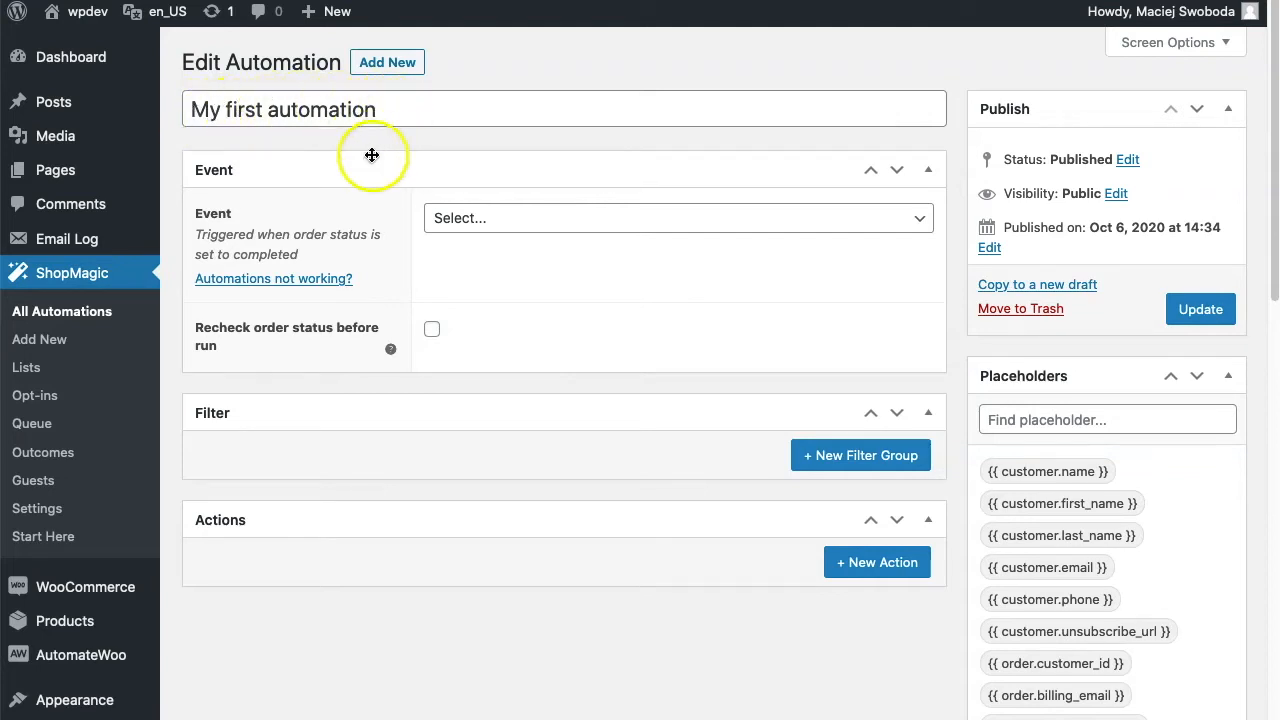
{"action": "mouse_move", "coordinate": [376, 162]}
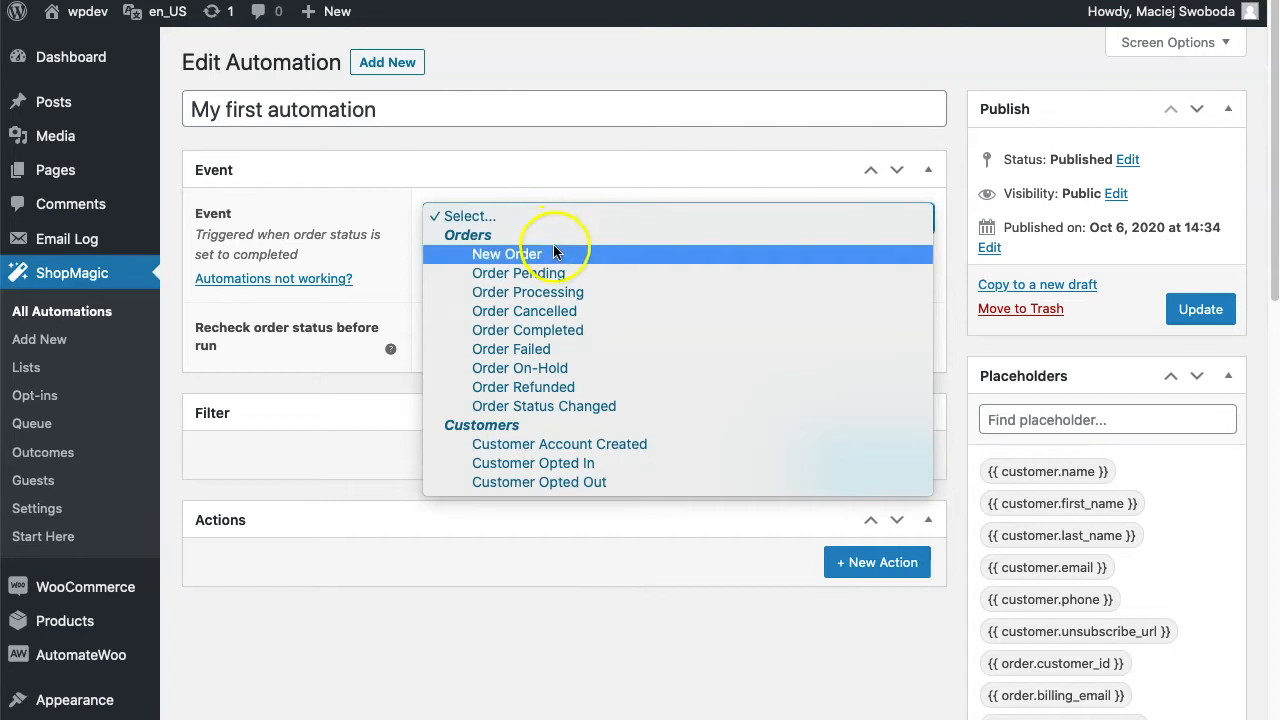
{"action": "mouse_move", "coordinate": [544, 404]}
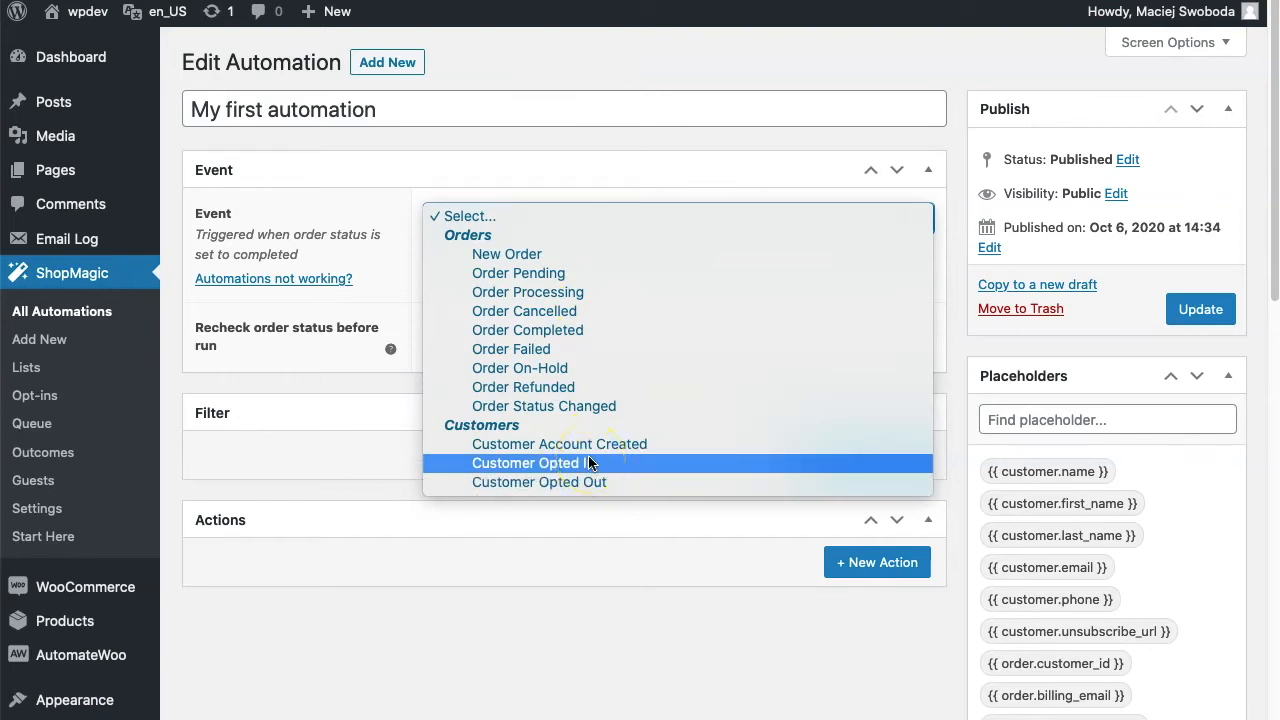
{"action": "mouse_move", "coordinate": [560, 444]}
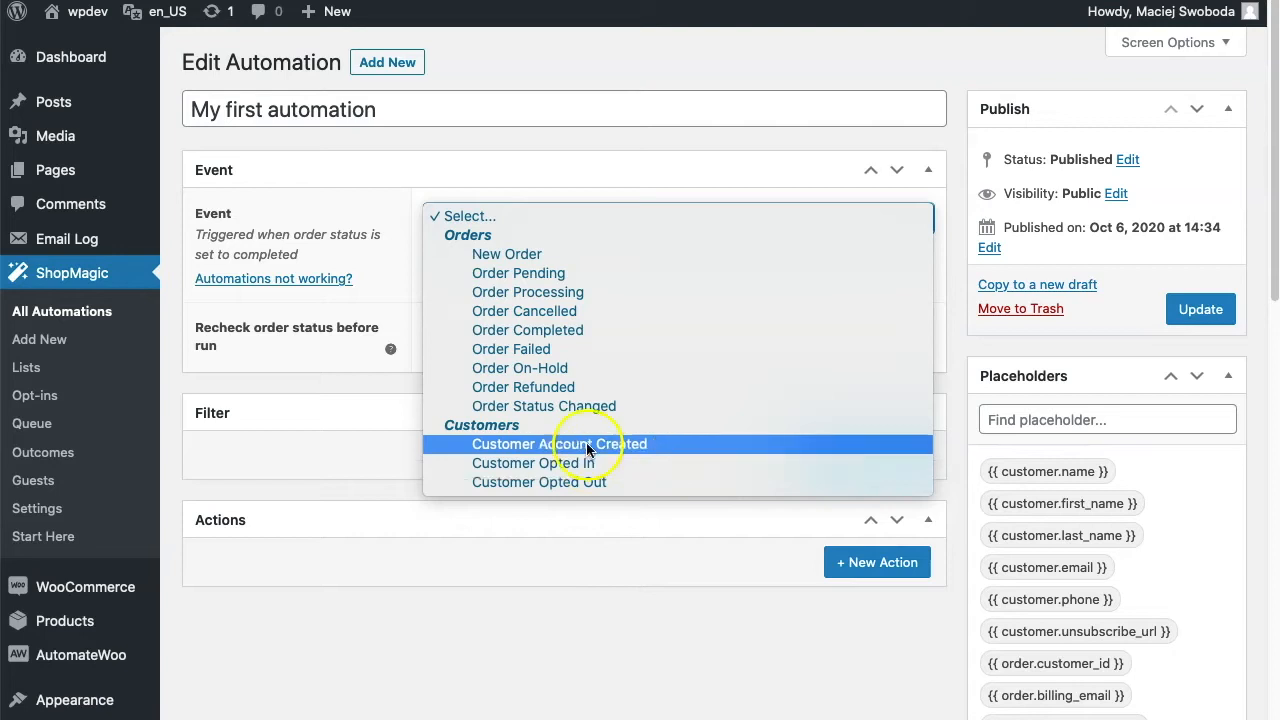
{"action": "mouse_move", "coordinate": [528, 330]}
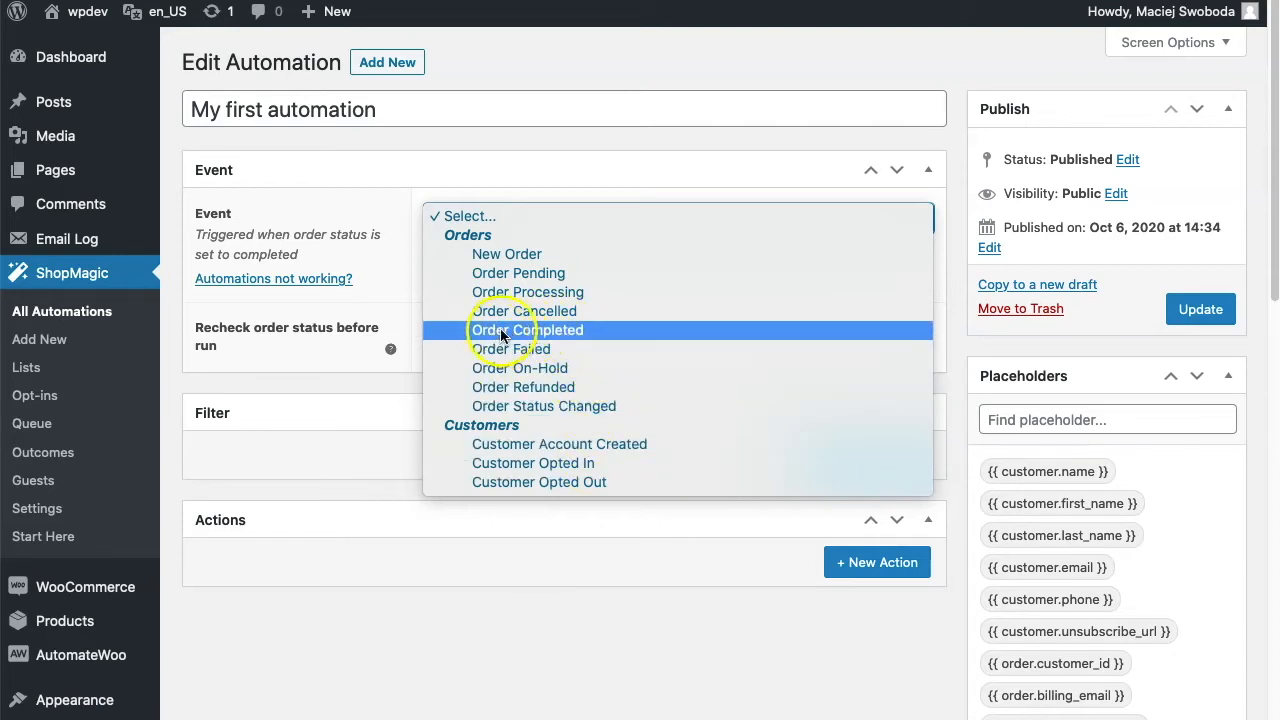
{"action": "mouse_move", "coordinate": [610, 336]}
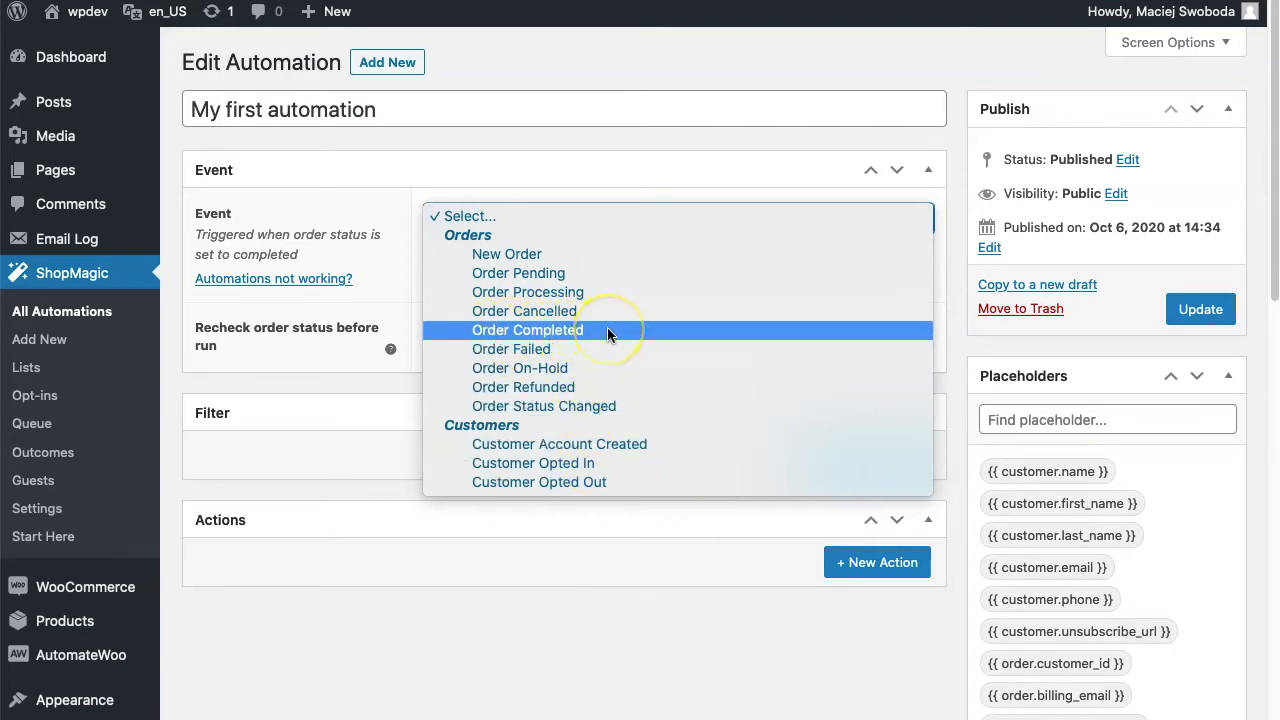
Set the automation's trigger event to Order Completed under Orders.
{"action": "left_click", "coordinate": [528, 330]}
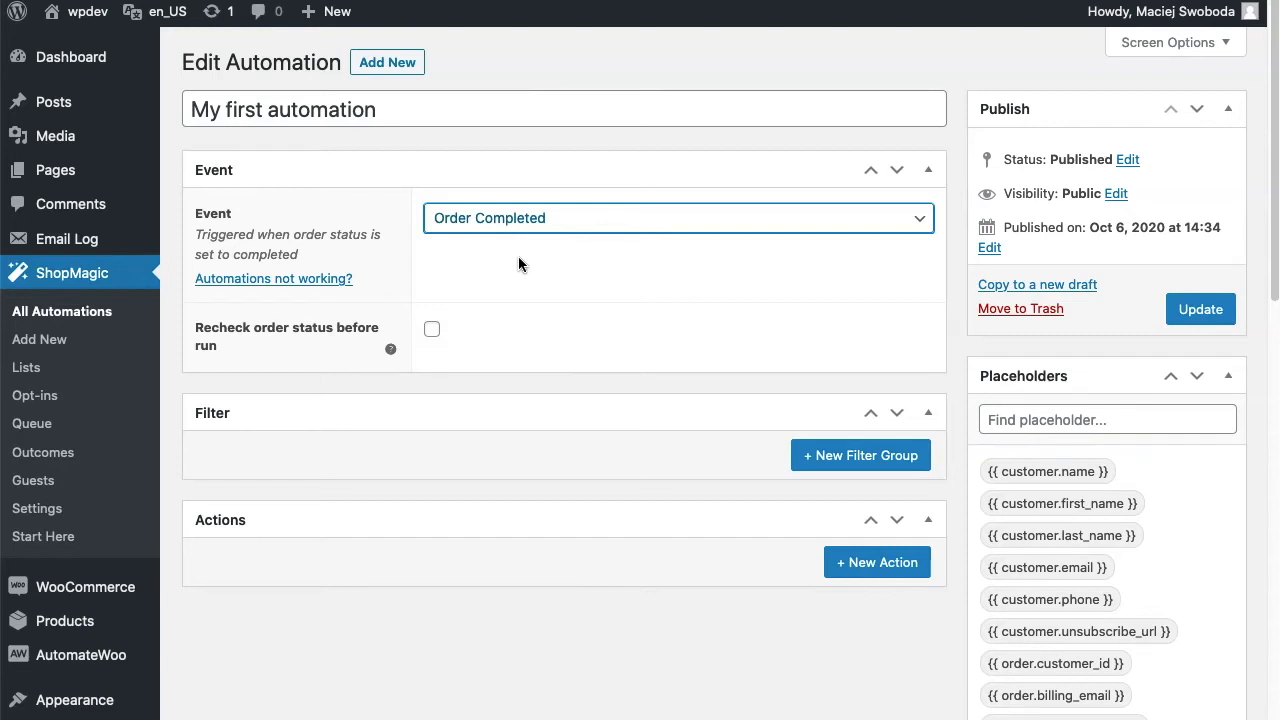
{"action": "mouse_move", "coordinate": [500, 262]}
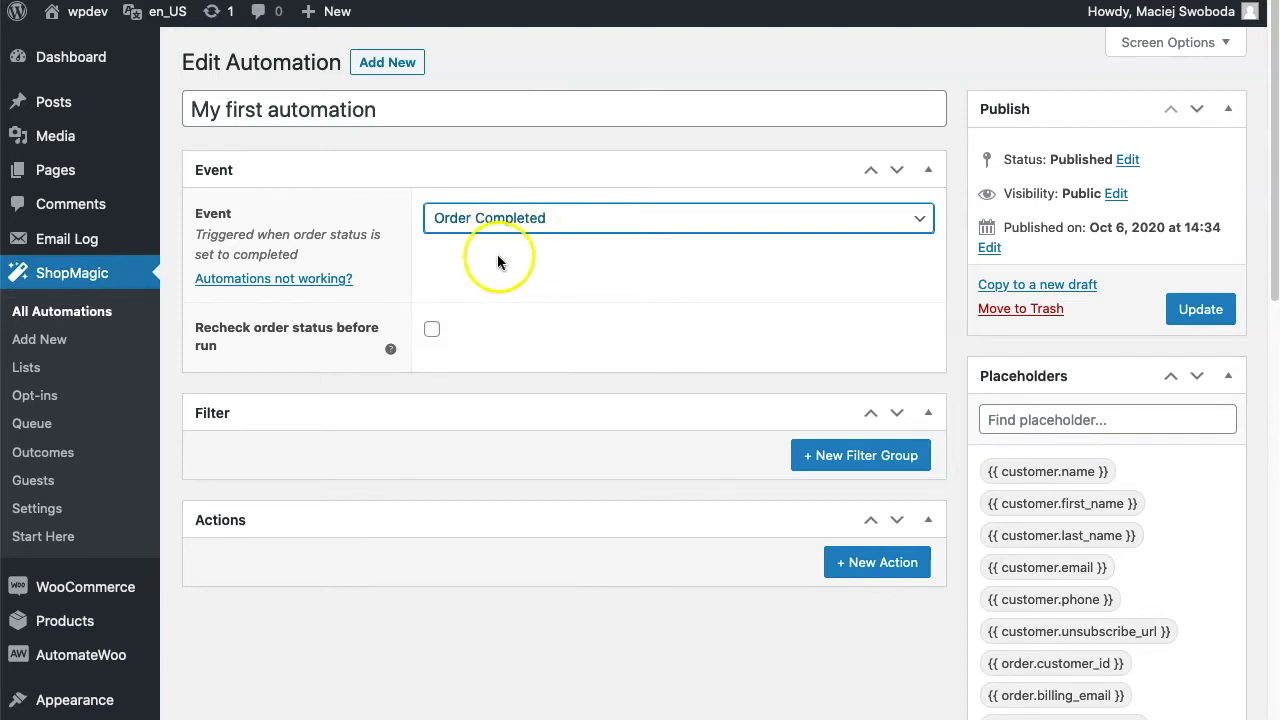
{"action": "mouse_move", "coordinate": [230, 412]}
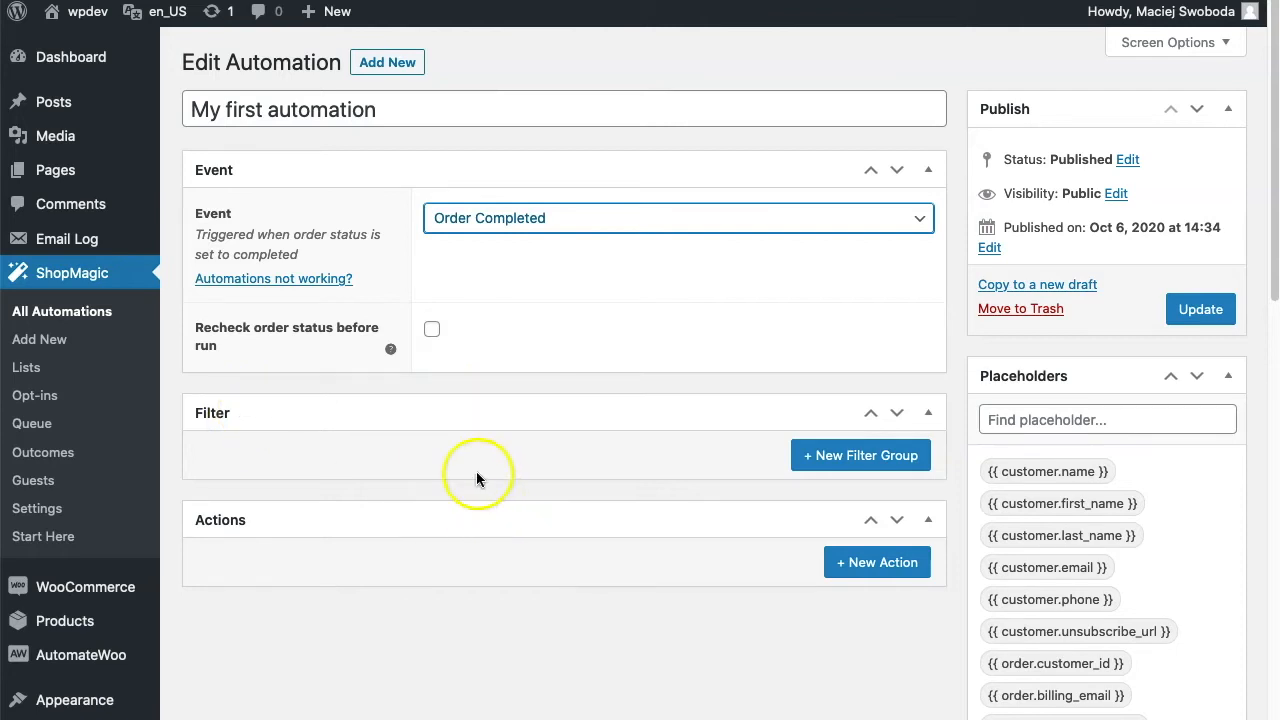
{"action": "mouse_move", "coordinate": [860, 456]}
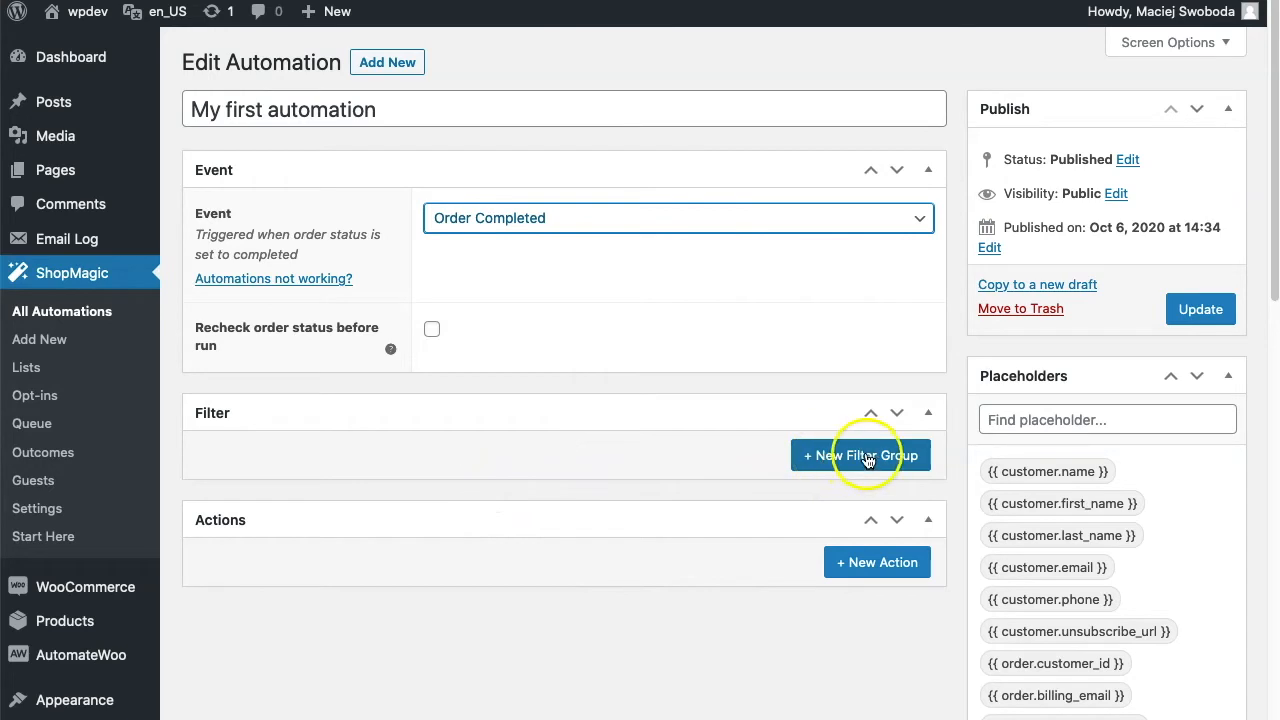
{"action": "left_click", "coordinate": [860, 456]}
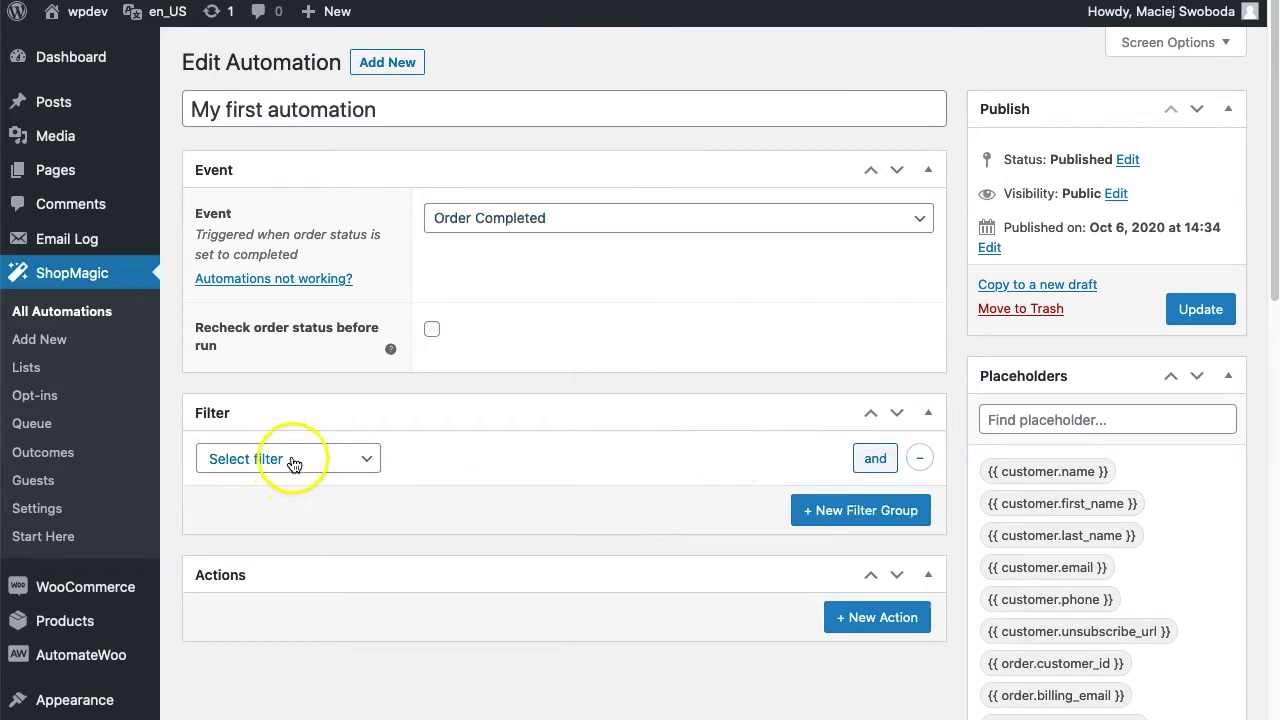
{"action": "left_click", "coordinate": [288, 458]}
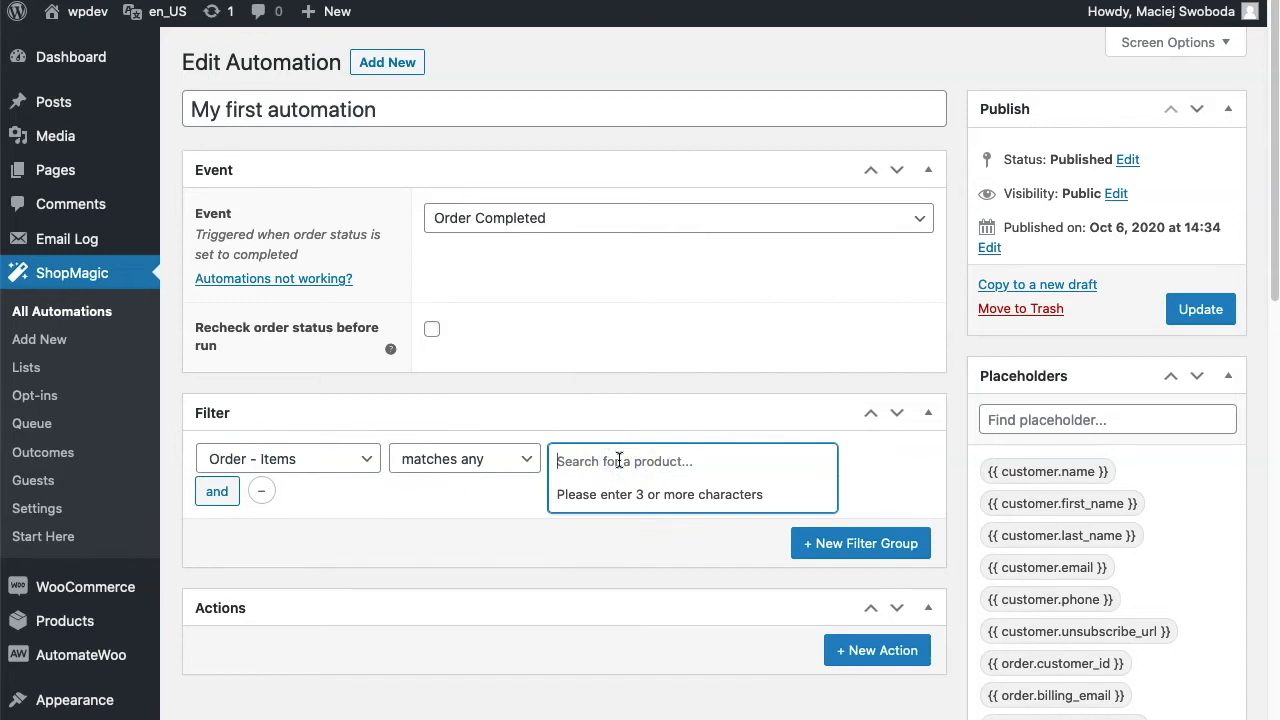
{"action": "type", "text": "h"}
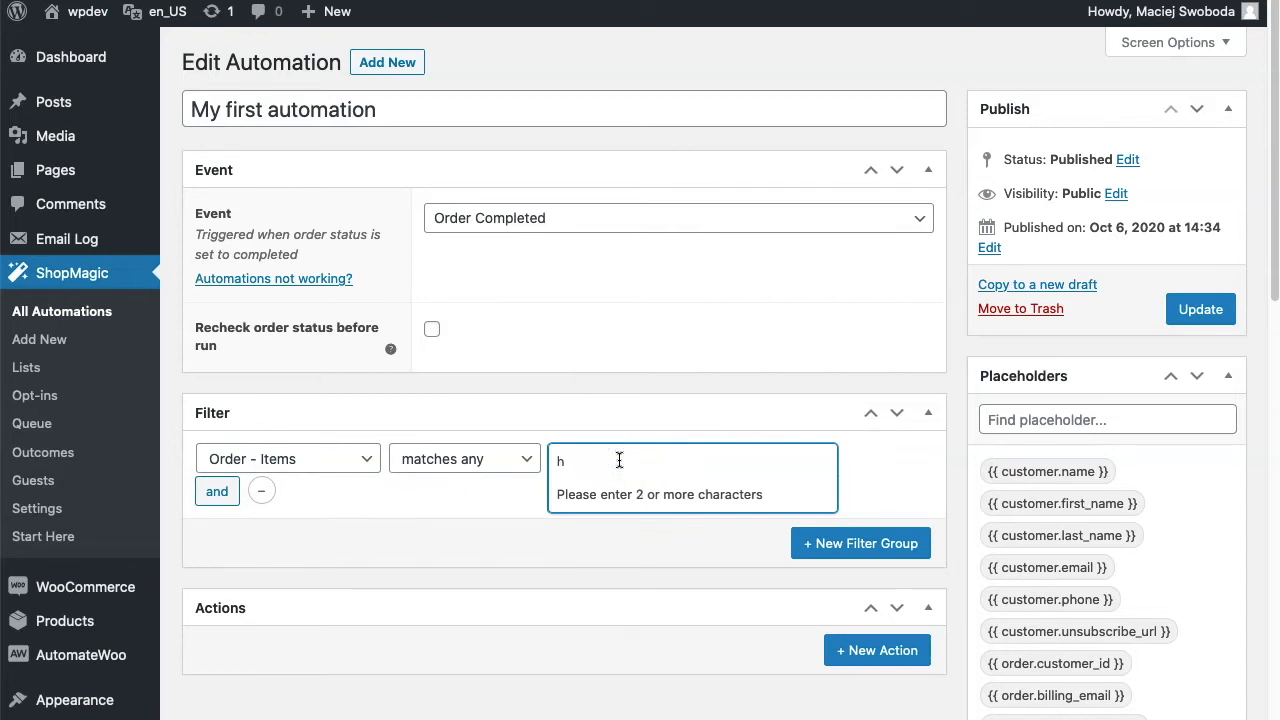
{"action": "type", "text": "oo"}
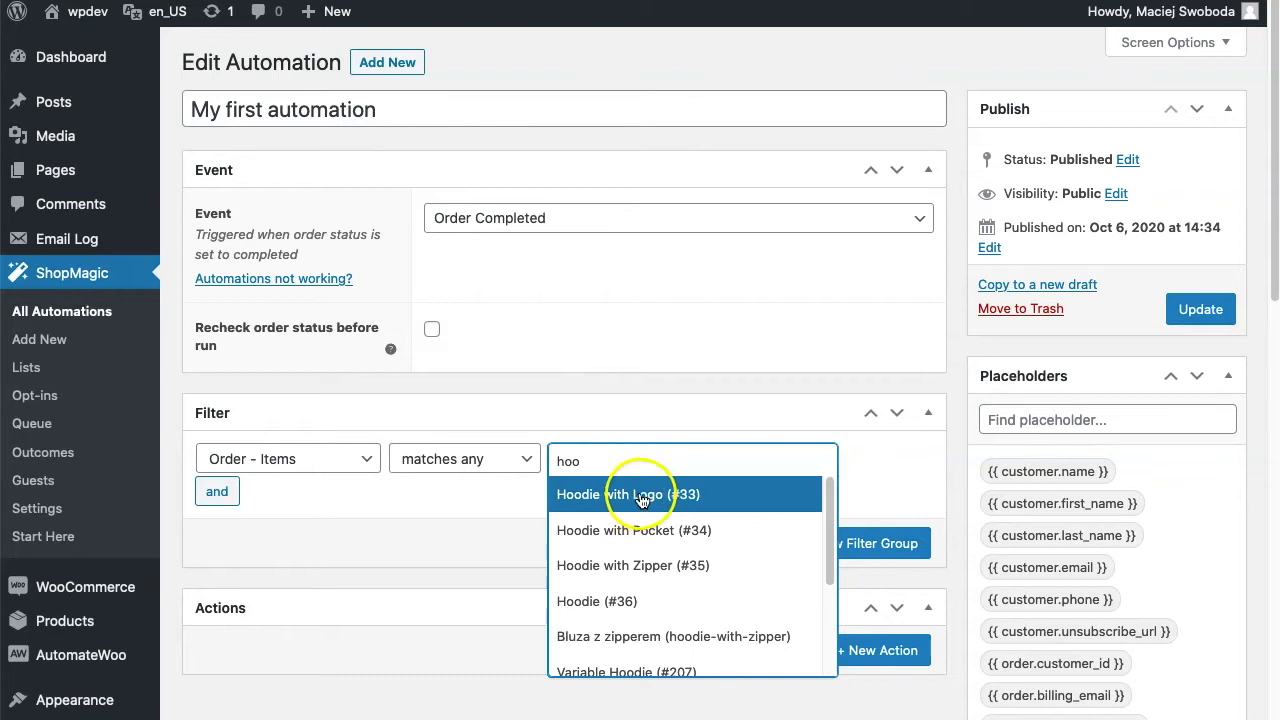
{"action": "mouse_move", "coordinate": [664, 530]}
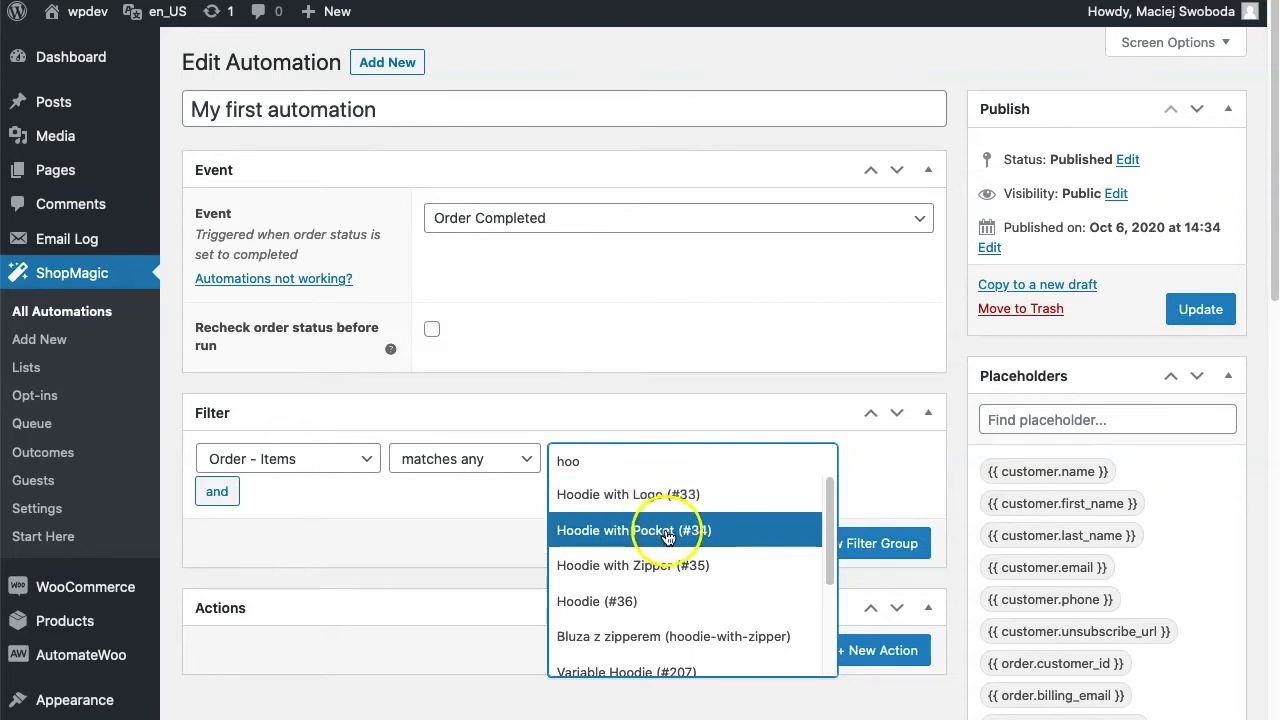
{"action": "left_click", "coordinate": [632, 530]}
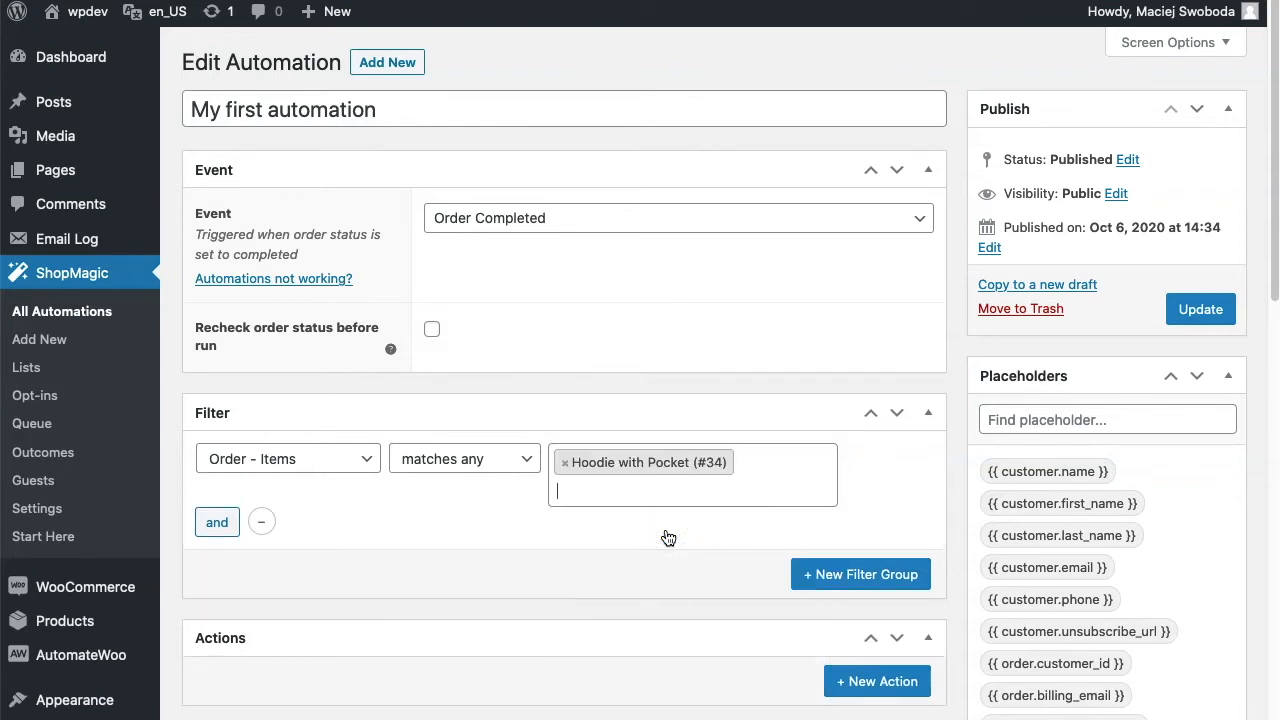
{"action": "left_click", "coordinate": [464, 458]}
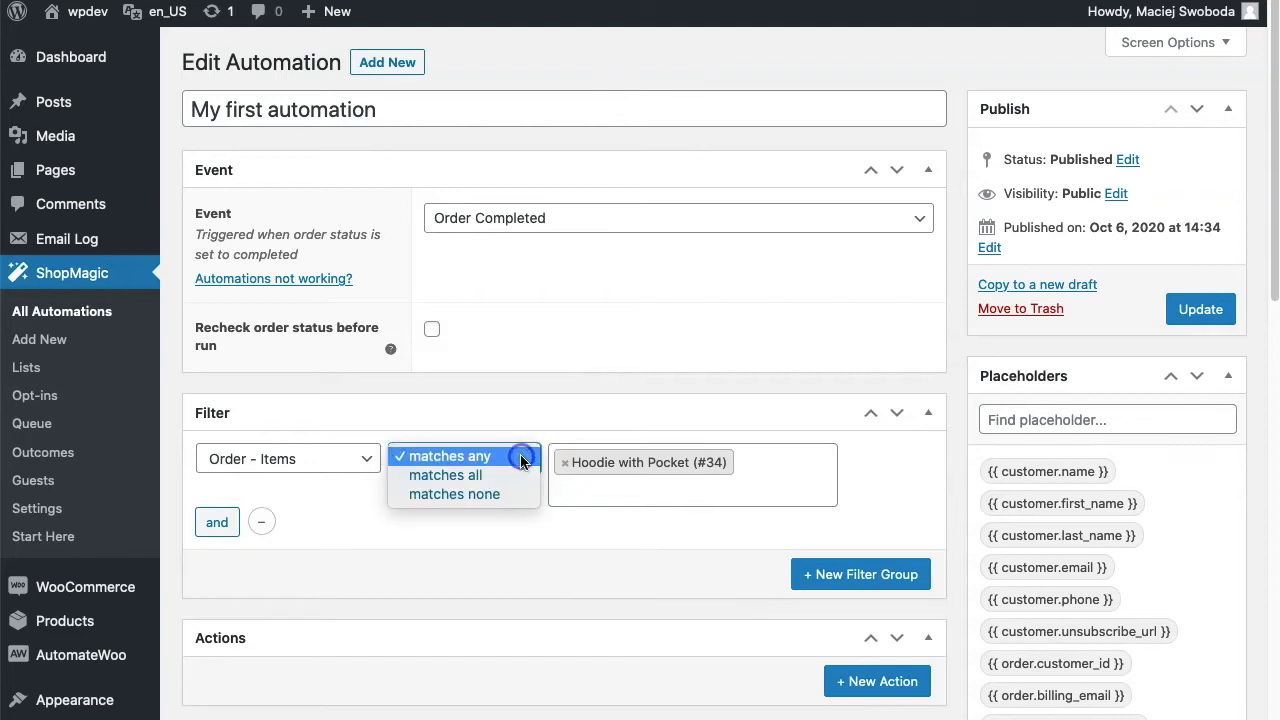
{"action": "left_click", "coordinate": [454, 492]}
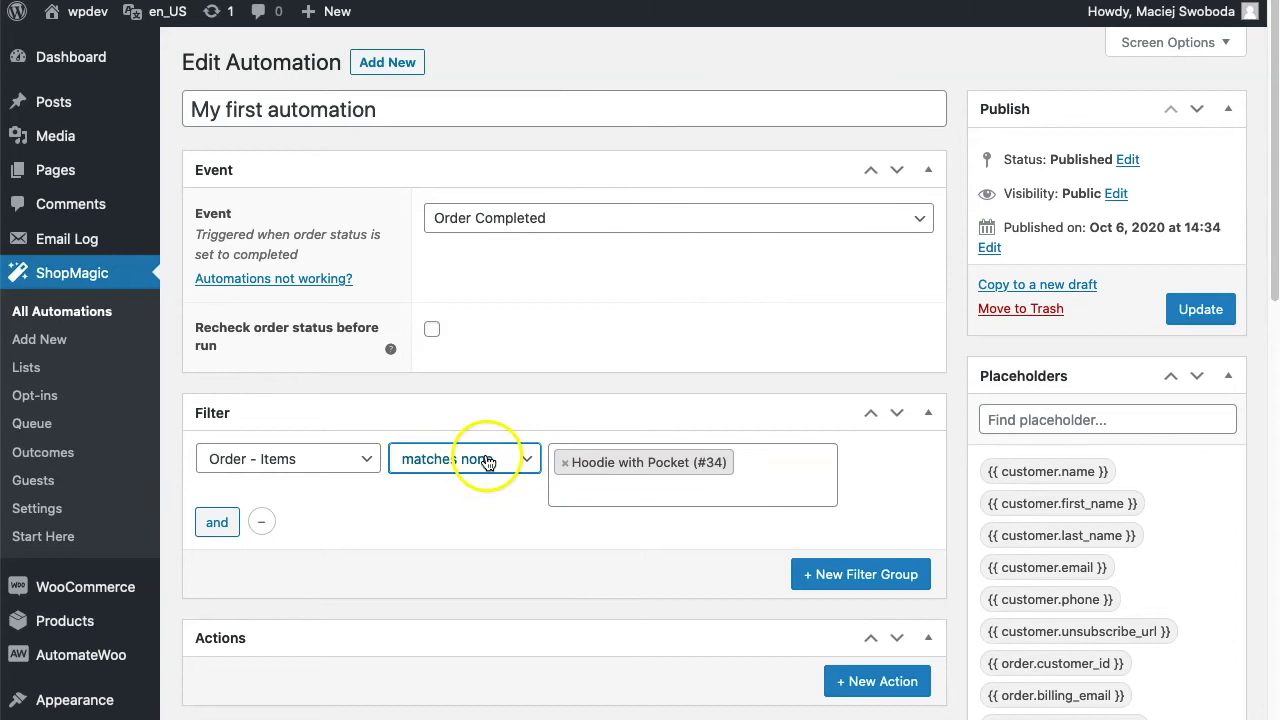
{"action": "left_click", "coordinate": [464, 458]}
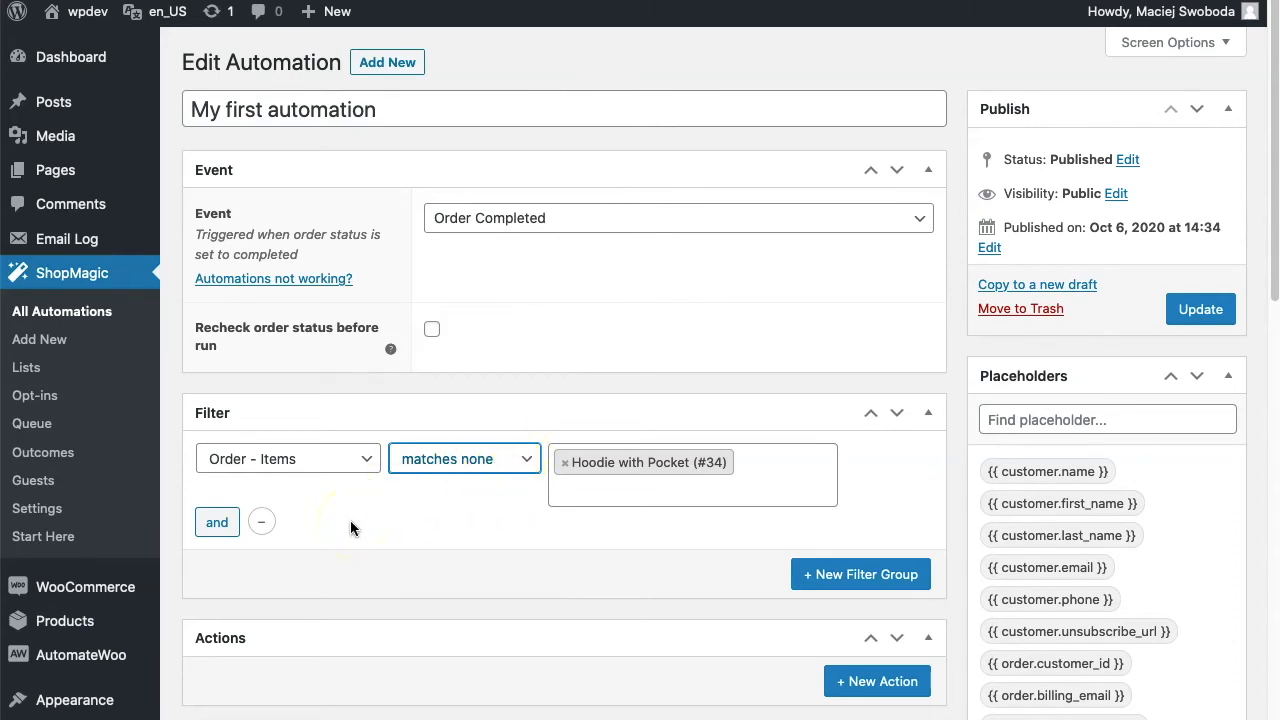
{"action": "left_click", "coordinate": [262, 520]}
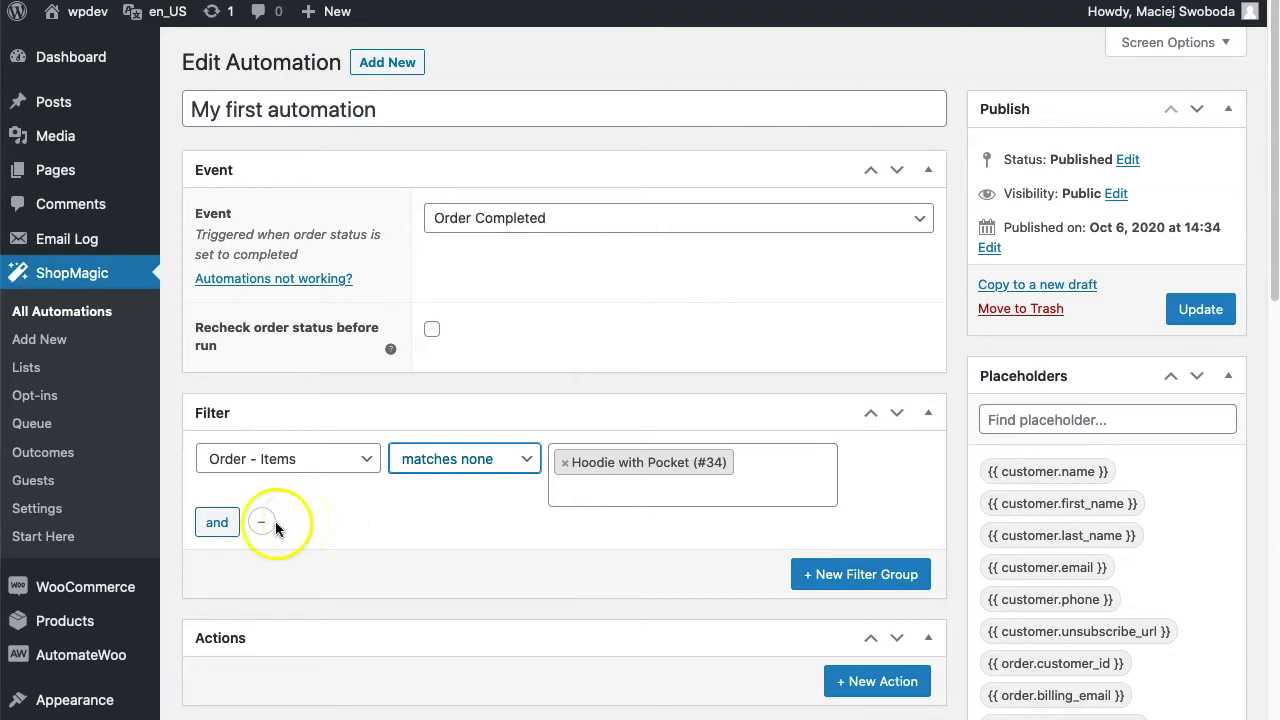
{"action": "mouse_move", "coordinate": [262, 522]}
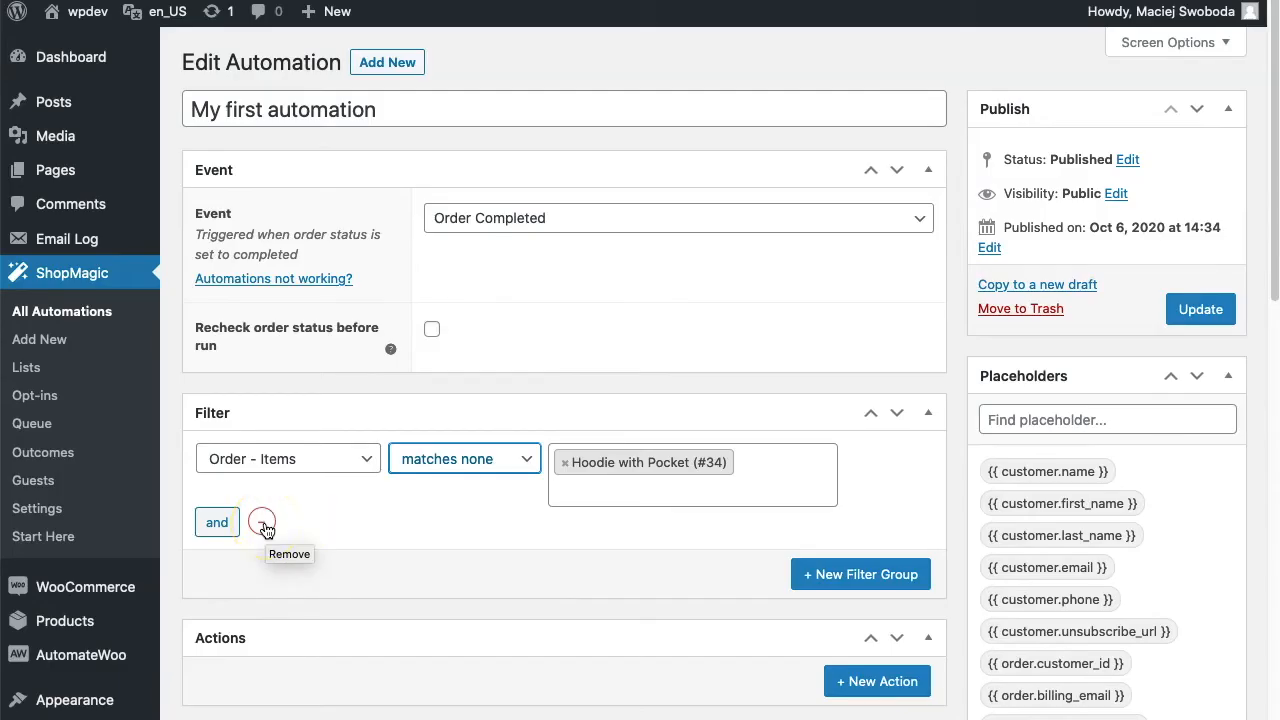
{"action": "left_click", "coordinate": [262, 520]}
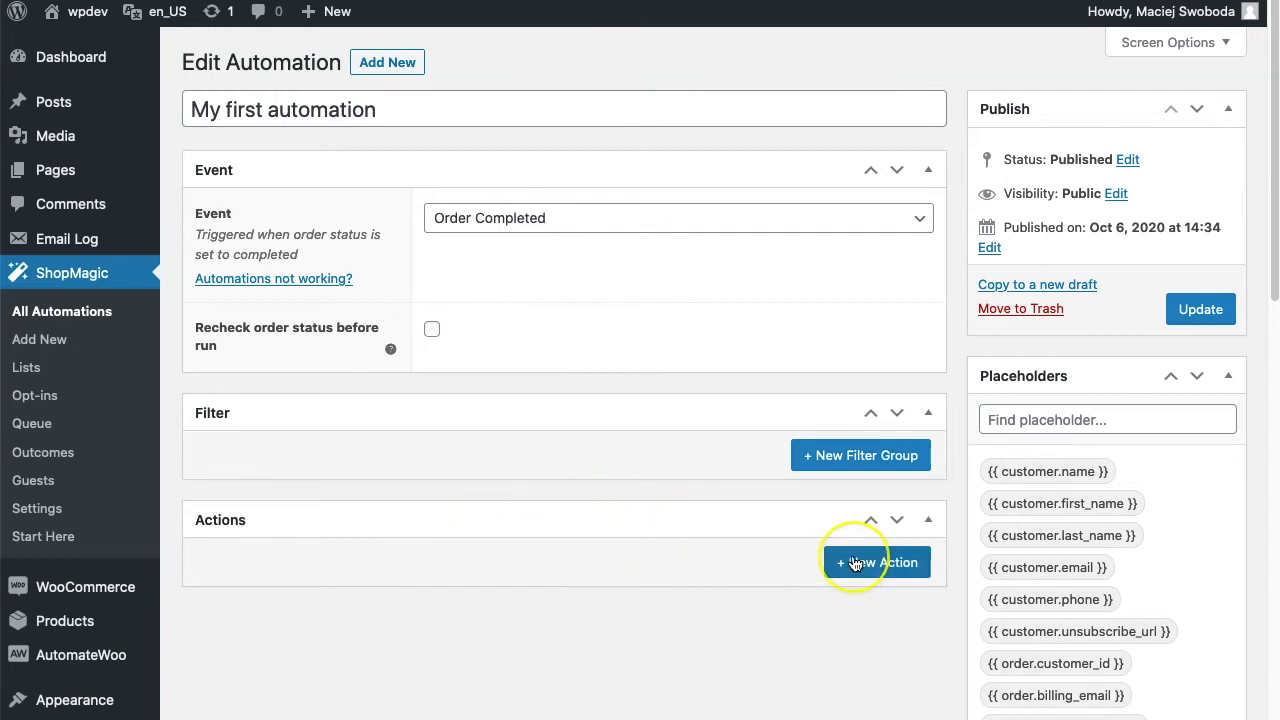
Add a new Send Email action with the recipient pre-filled as {{ customer.email }}.
{"action": "left_click", "coordinate": [876, 560]}
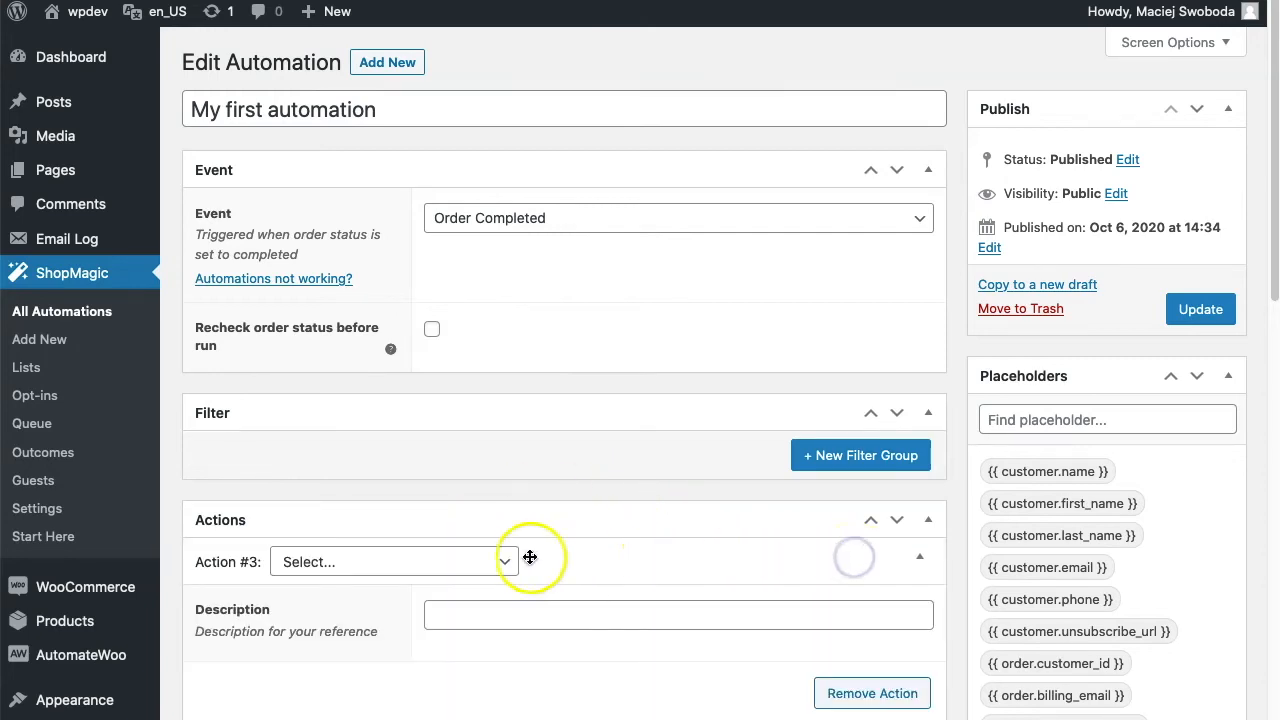
{"action": "left_click", "coordinate": [390, 560]}
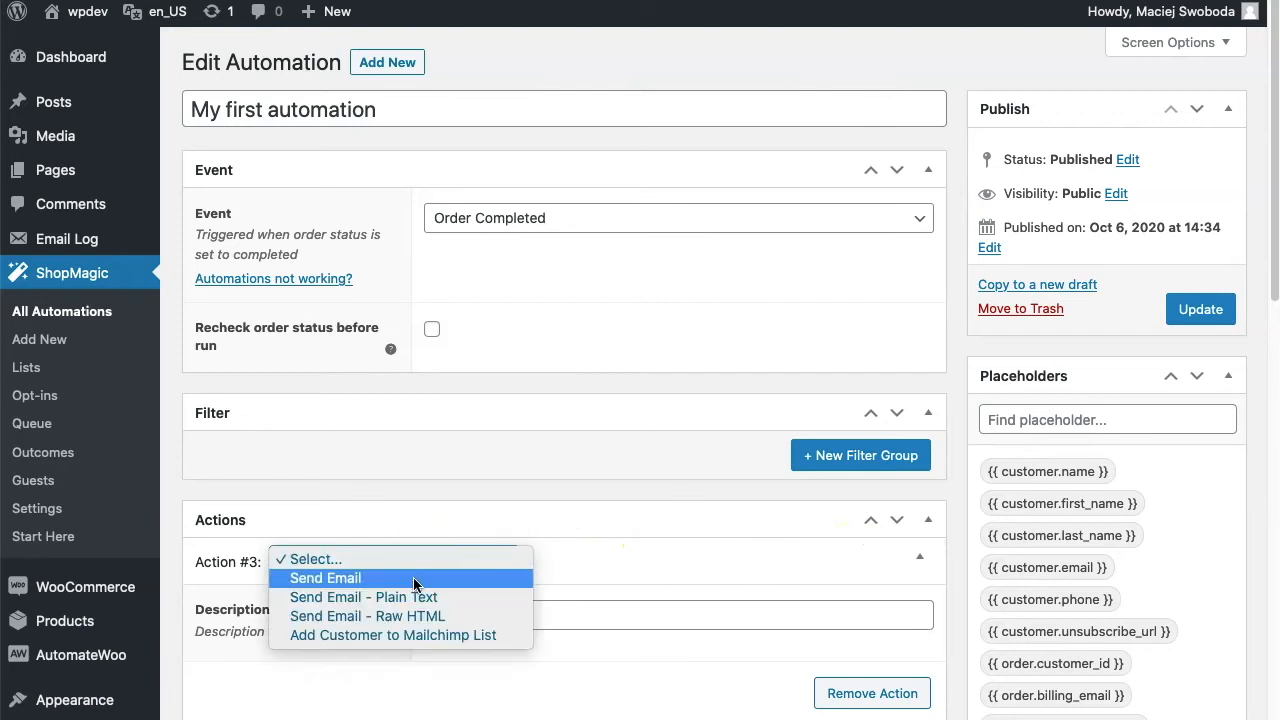
{"action": "left_click", "coordinate": [324, 578]}
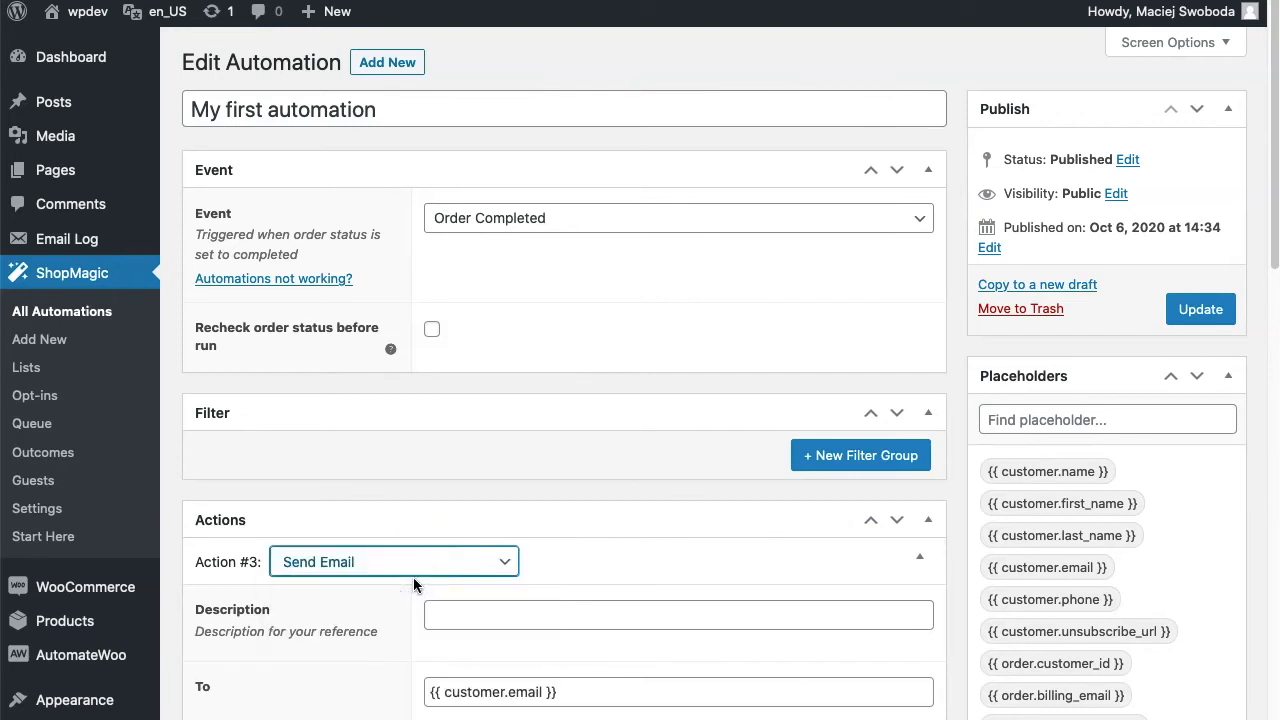
{"action": "scroll", "scroll_direction": "down", "scroll_amount": 3}
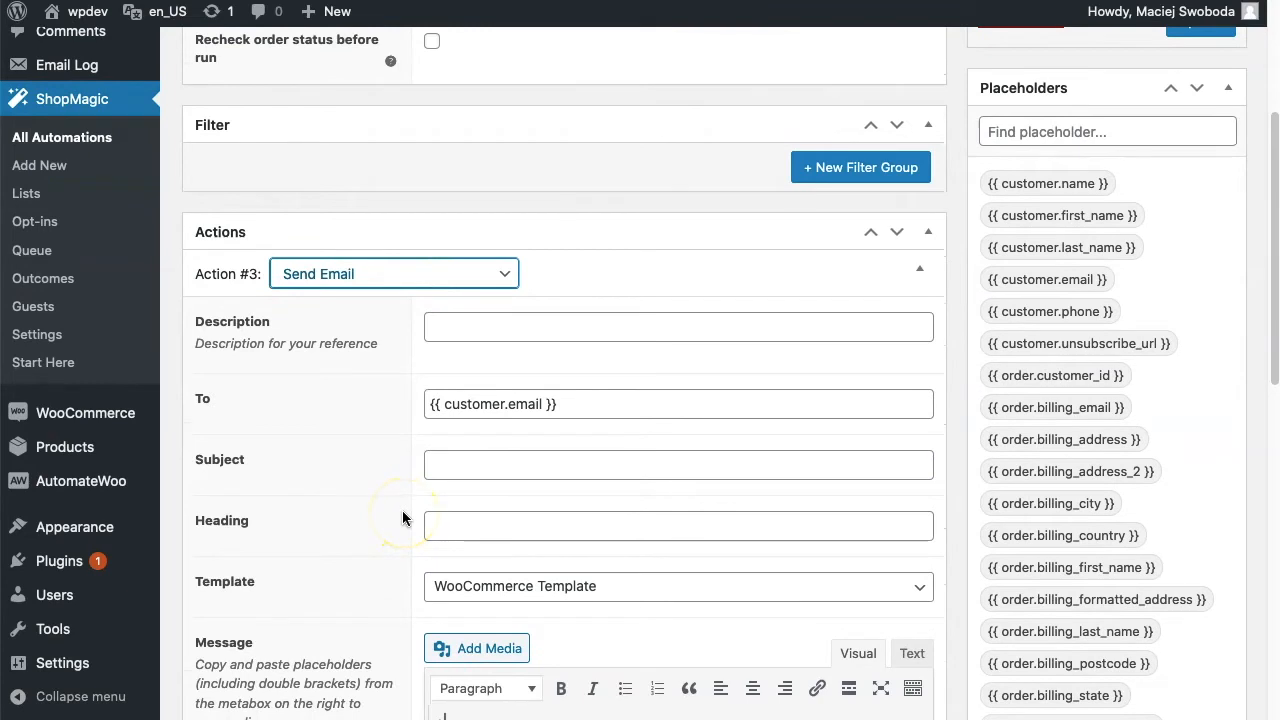
{"action": "mouse_move", "coordinate": [380, 420]}
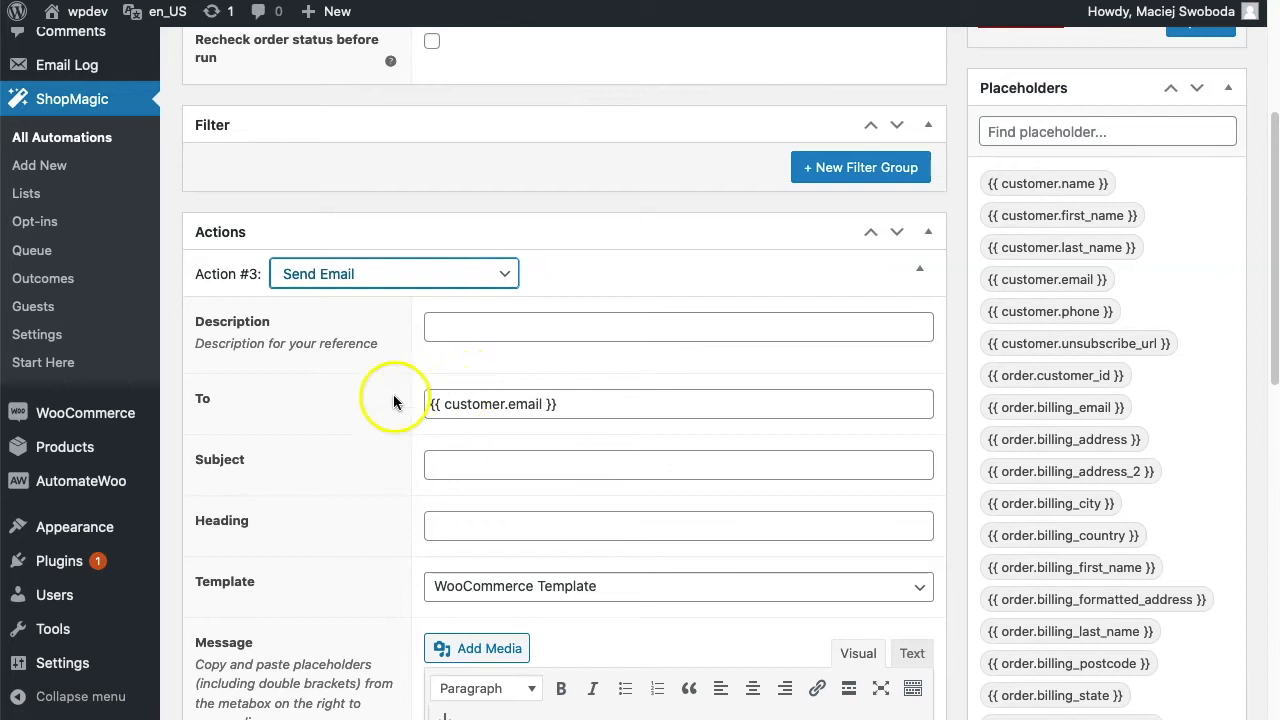
{"action": "mouse_move", "coordinate": [608, 400]}
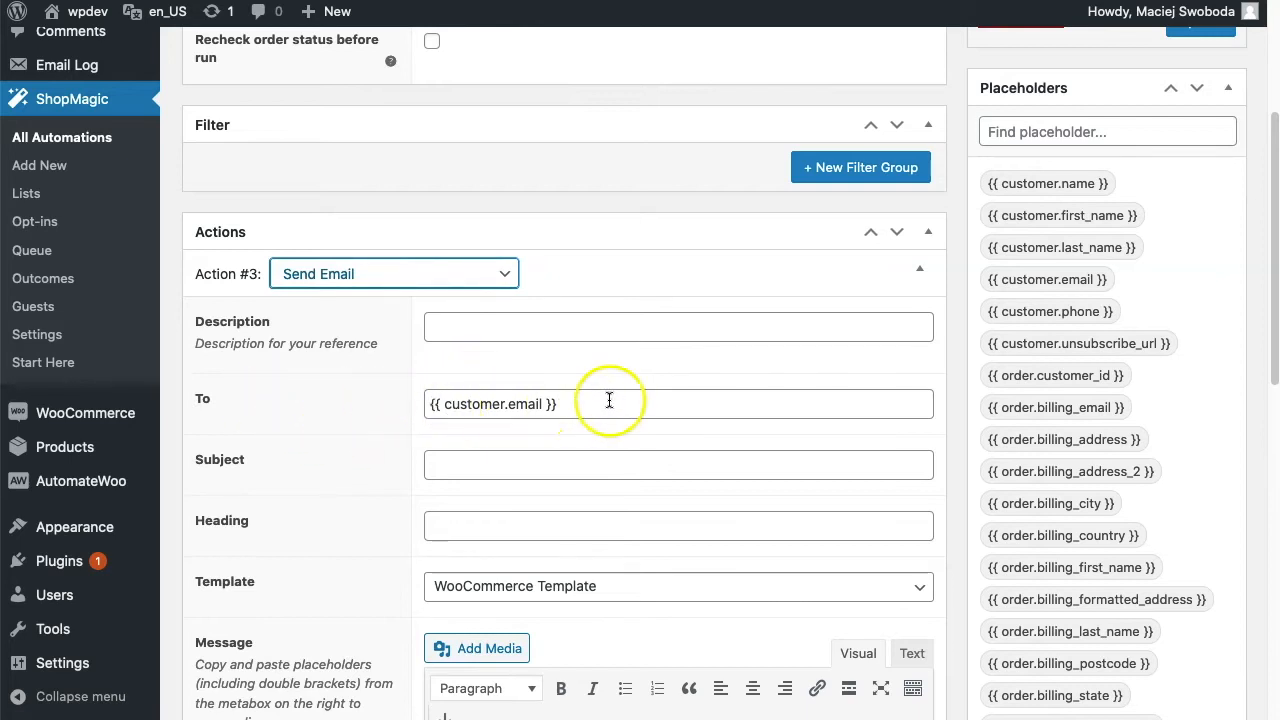
{"action": "mouse_move", "coordinate": [584, 404]}
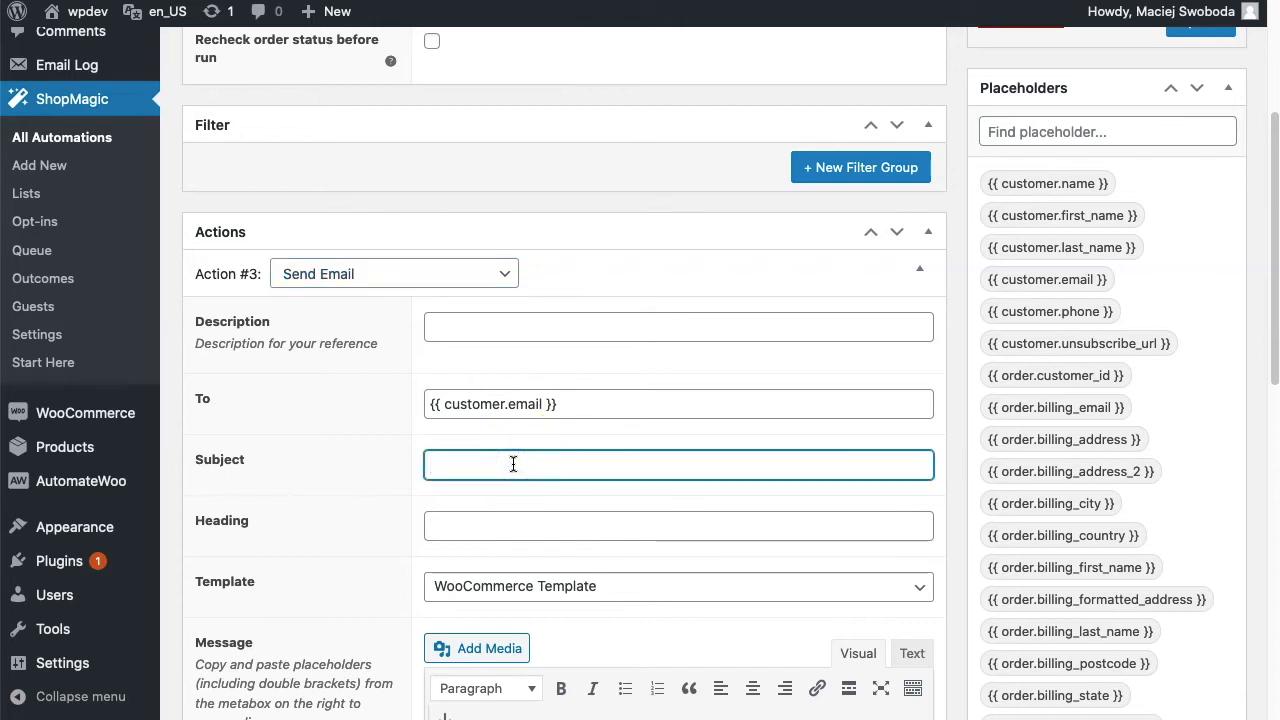
Enter the subject "Your orders is completed!" and keep the WooCommerce Template.
{"action": "type", "text": "Your"}
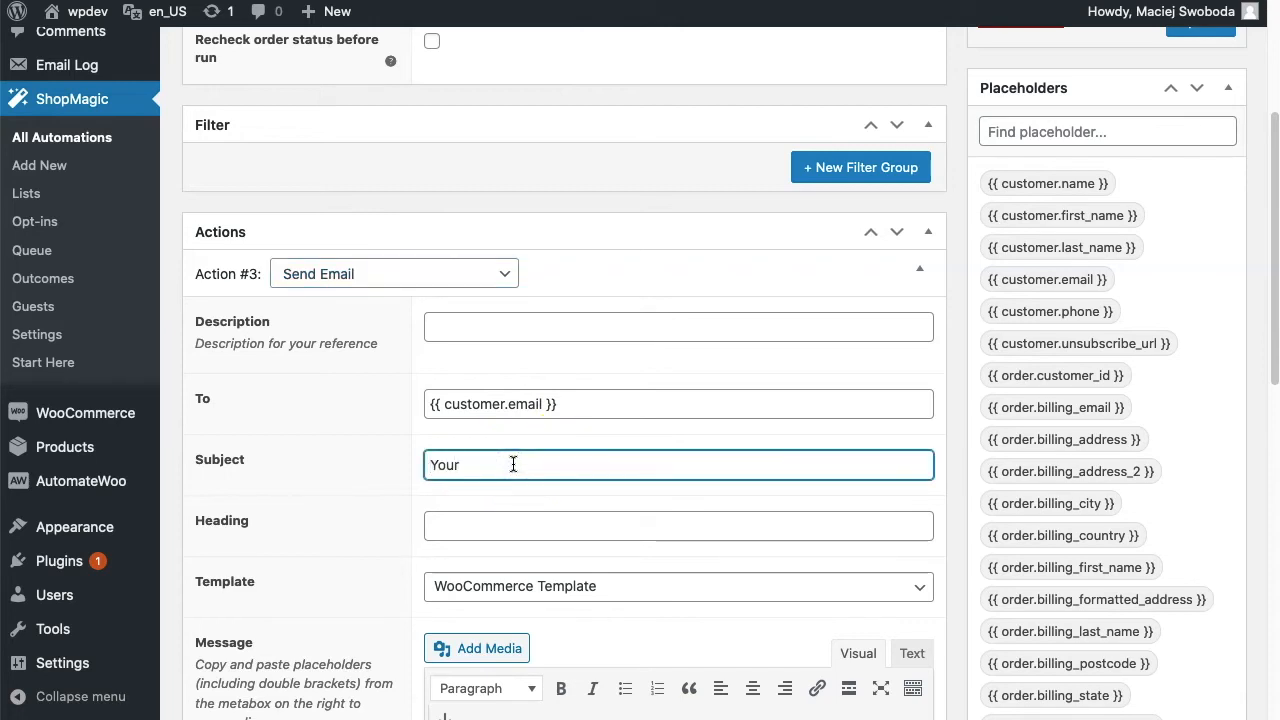
{"action": "type", "text": "orders"}
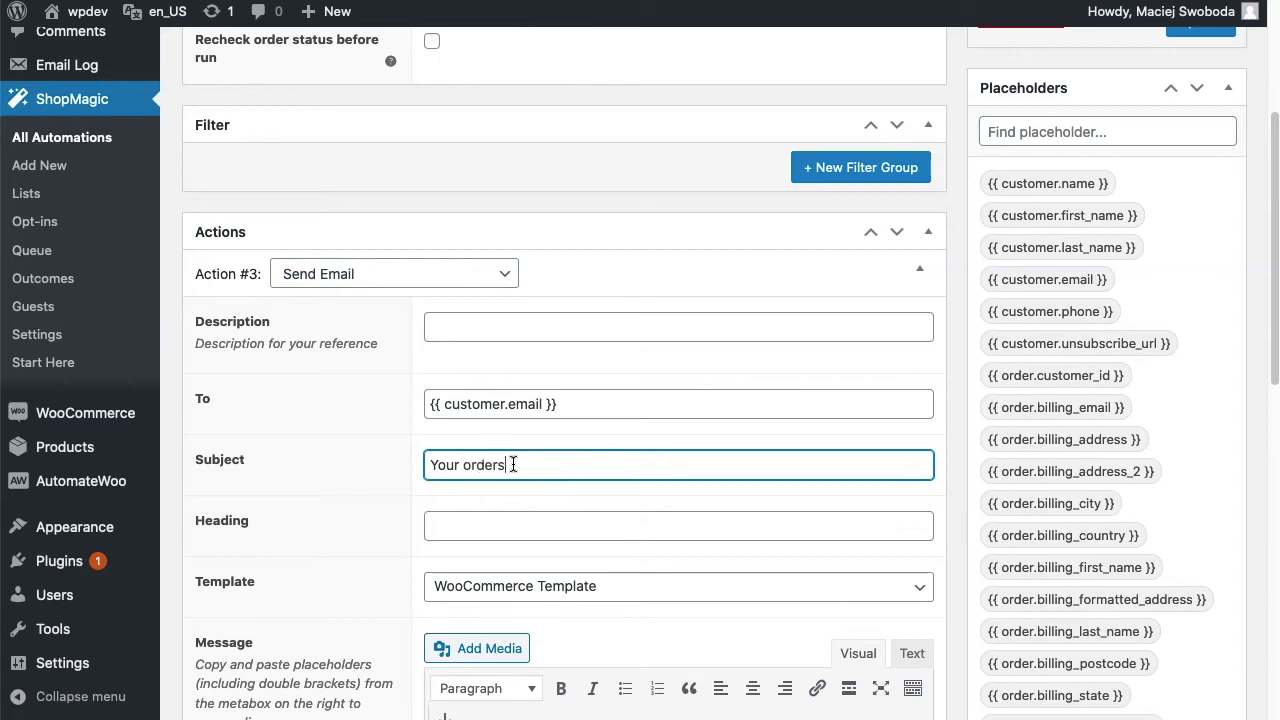
{"action": "type", "text": "is completed!"}
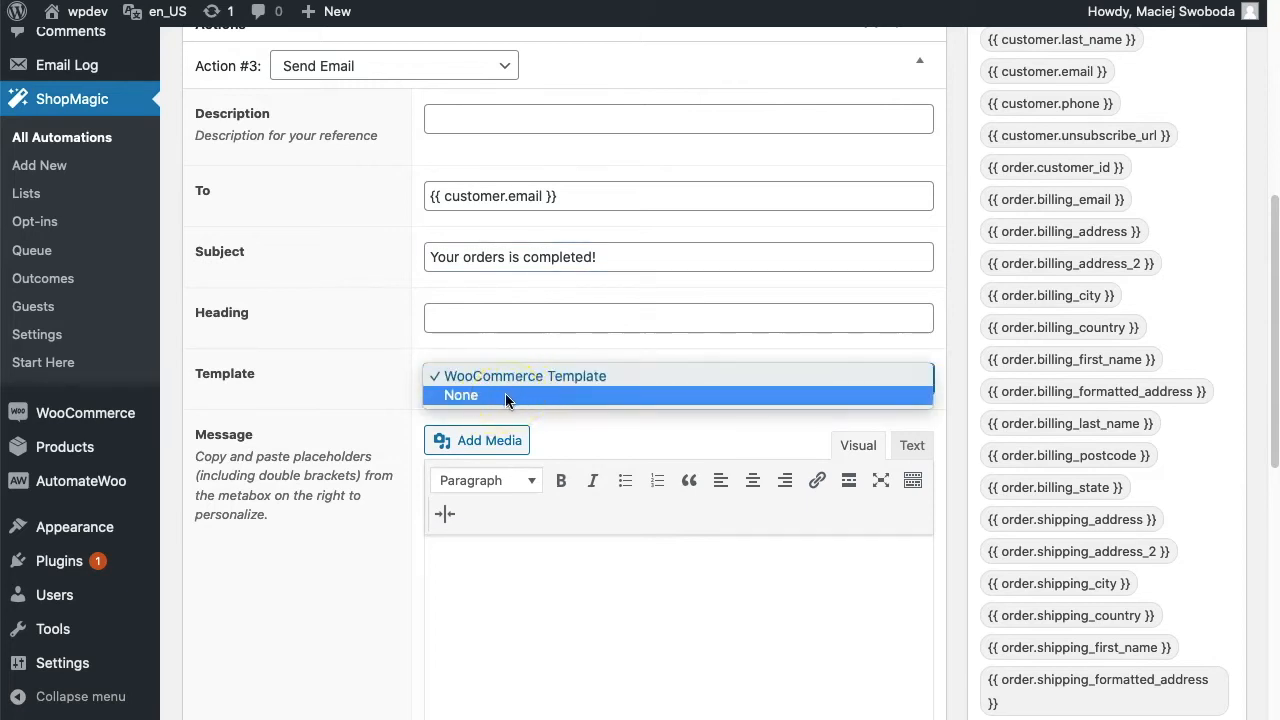
{"action": "left_click", "coordinate": [524, 376]}
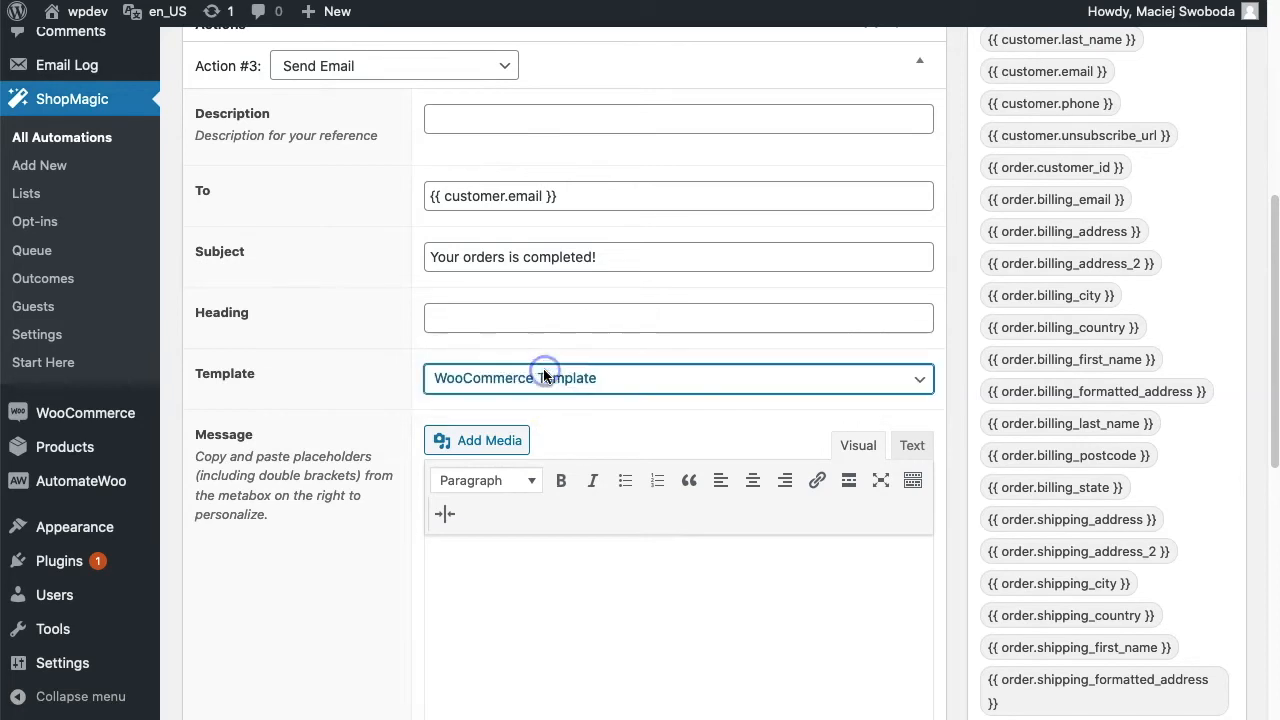
{"action": "scroll", "scroll_direction": "down", "scroll_amount": 3}
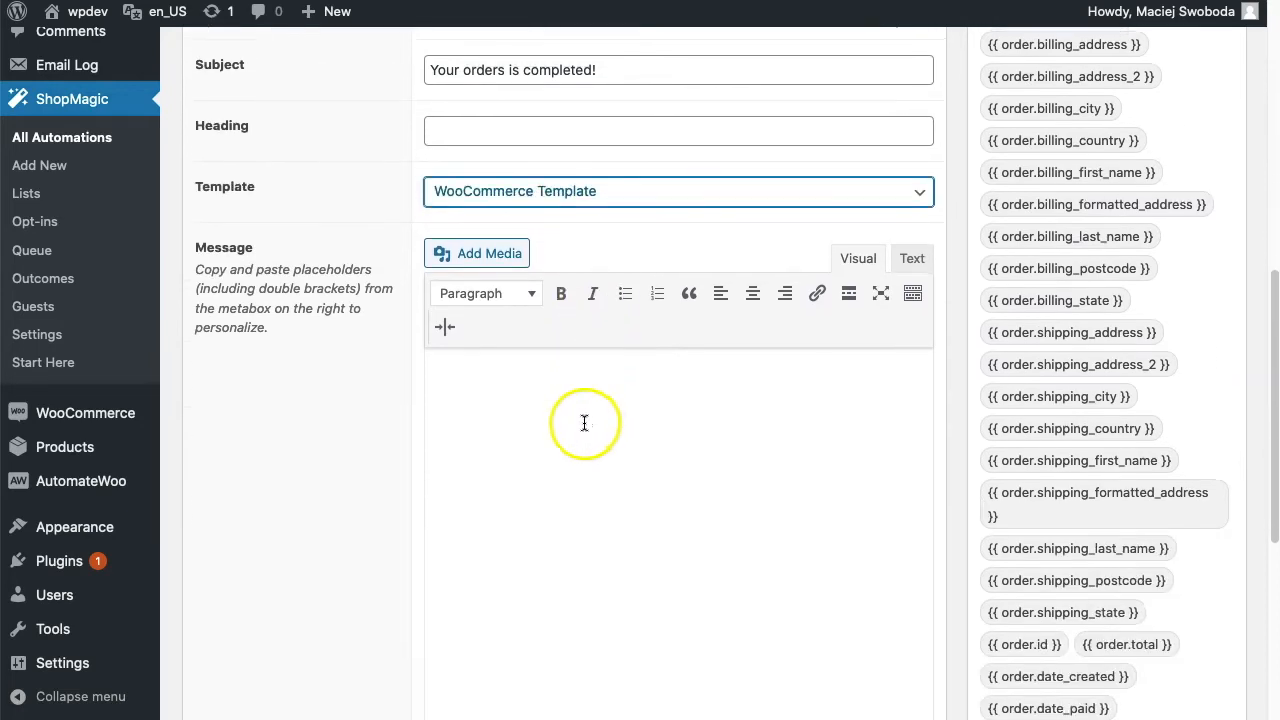
{"action": "scroll", "scroll_direction": "down", "scroll_amount": 3}
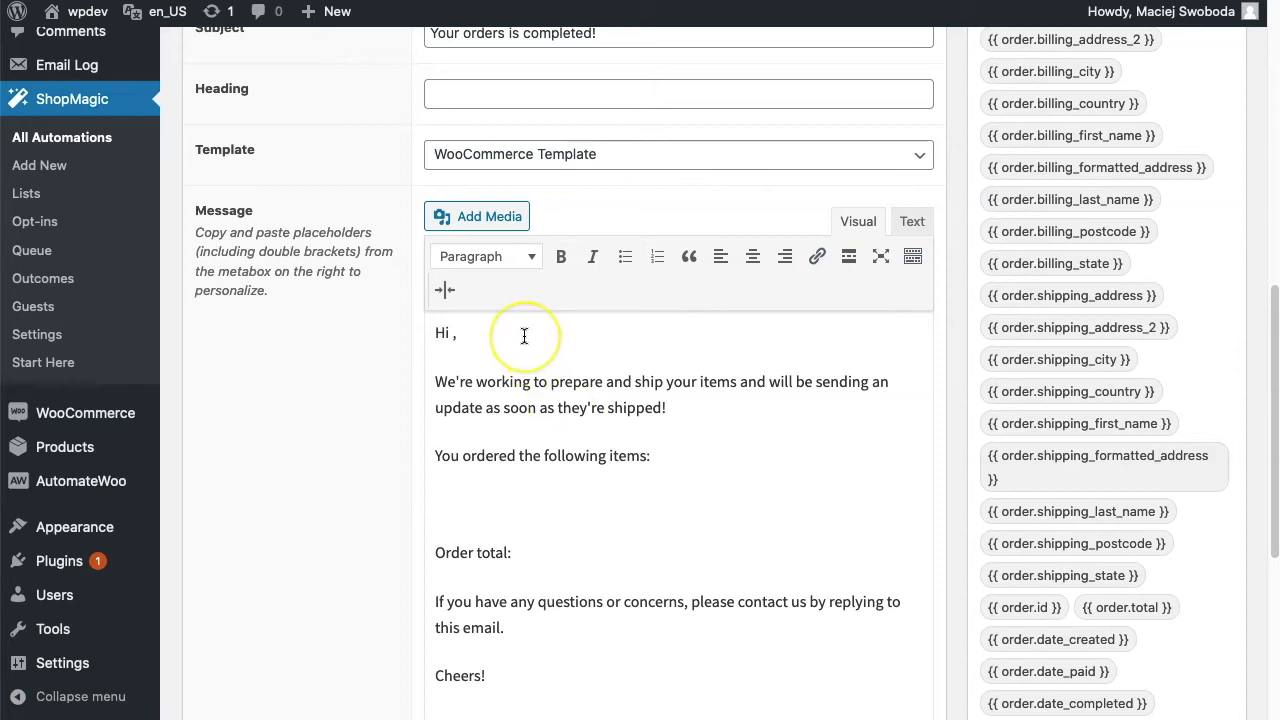
{"action": "mouse_move", "coordinate": [512, 336]}
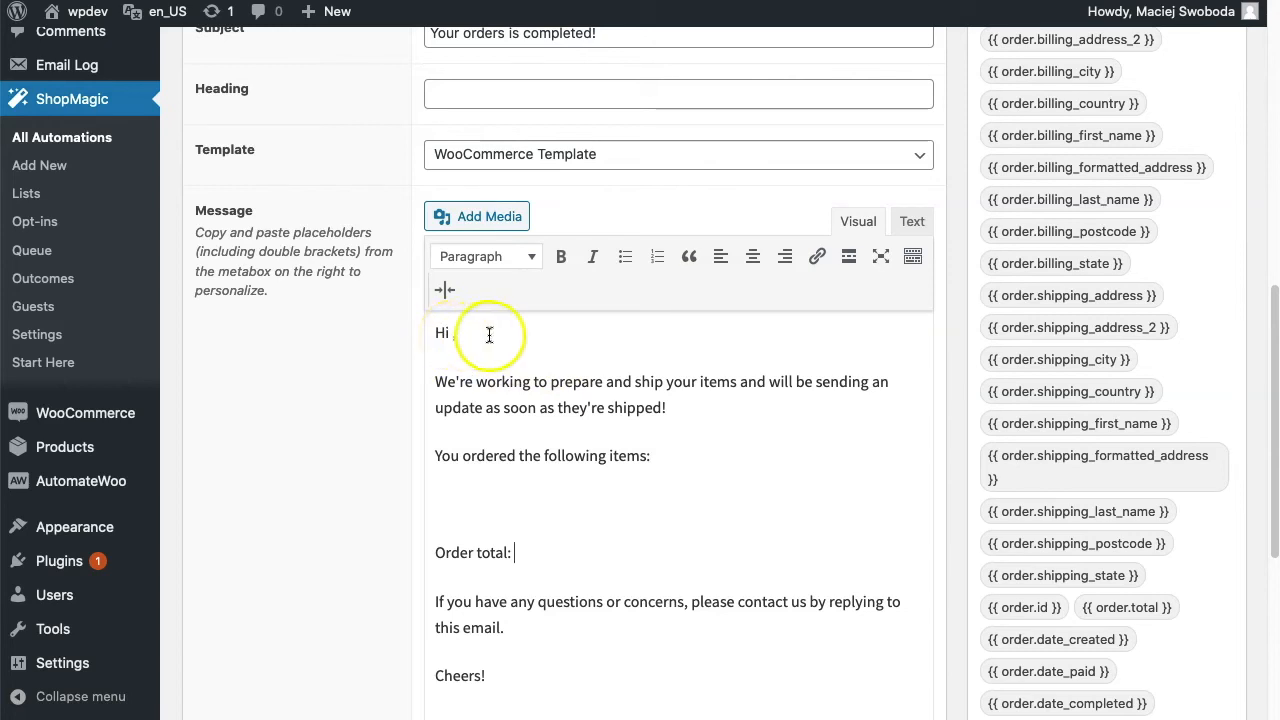
Add a comma after "Hi" in the pasted order-update message greeting.
{"action": "type", "text": ","}
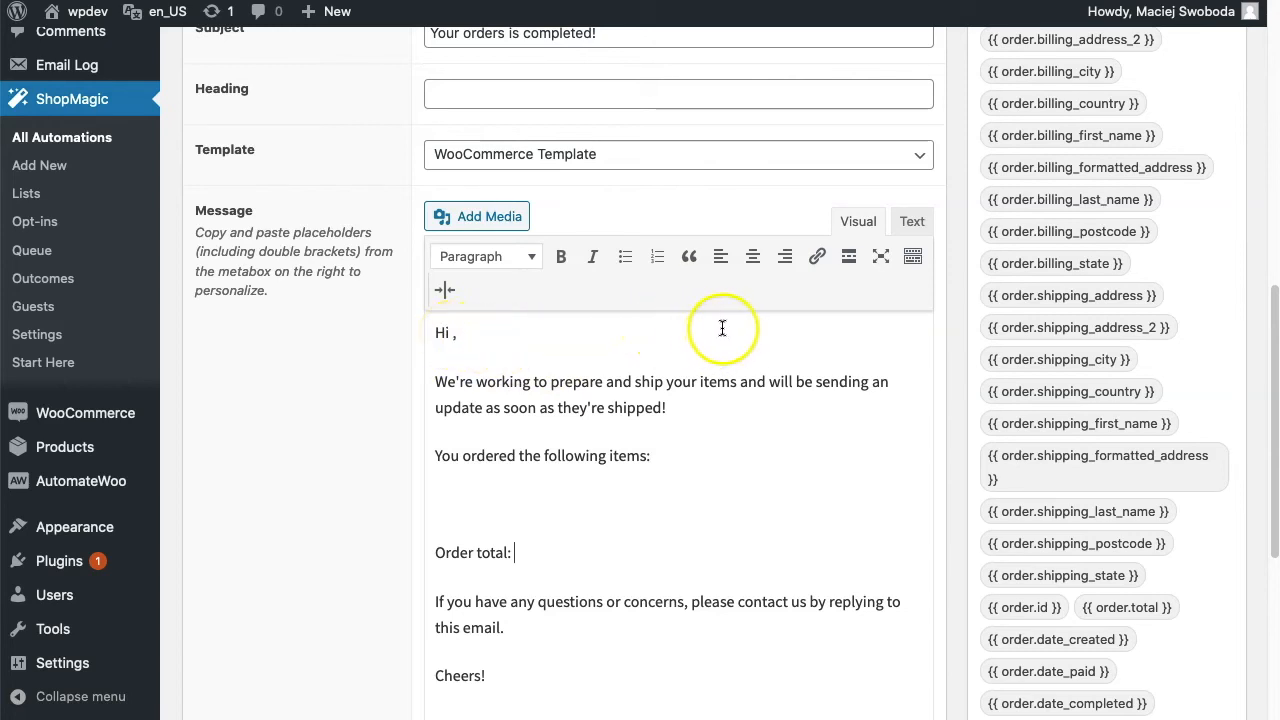
{"action": "mouse_move", "coordinate": [728, 332]}
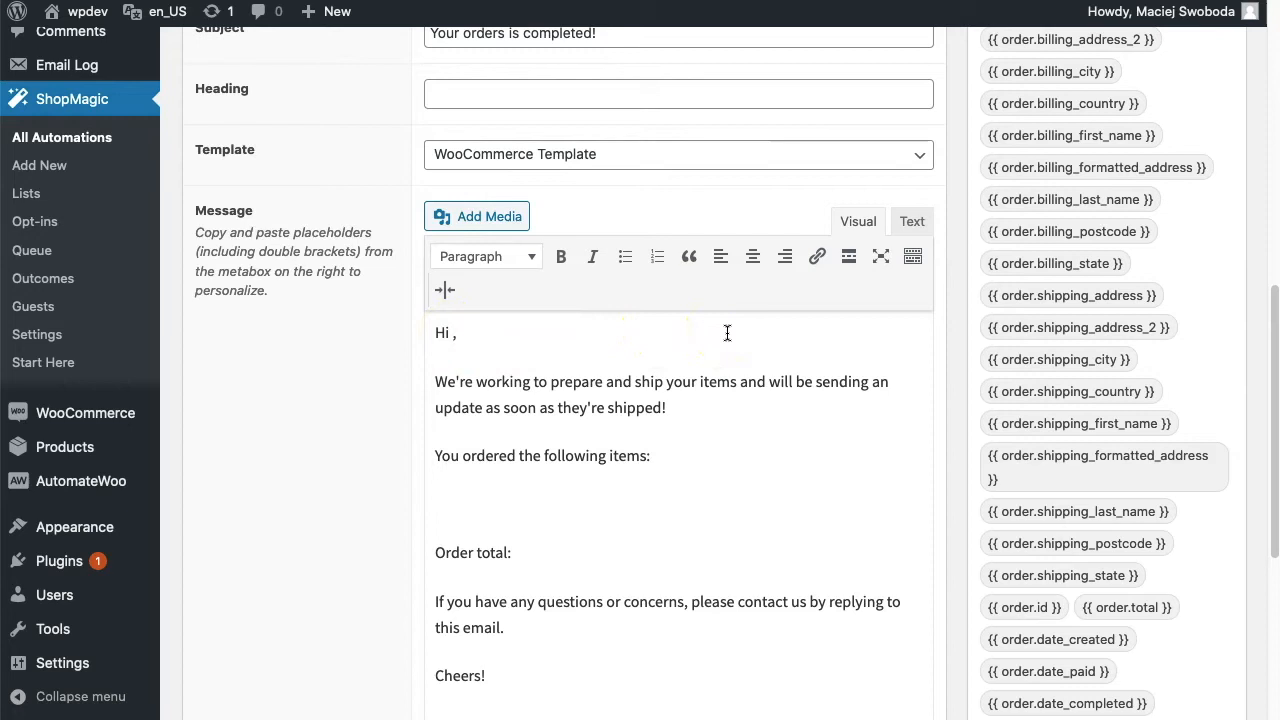
{"action": "mouse_move", "coordinate": [956, 338]}
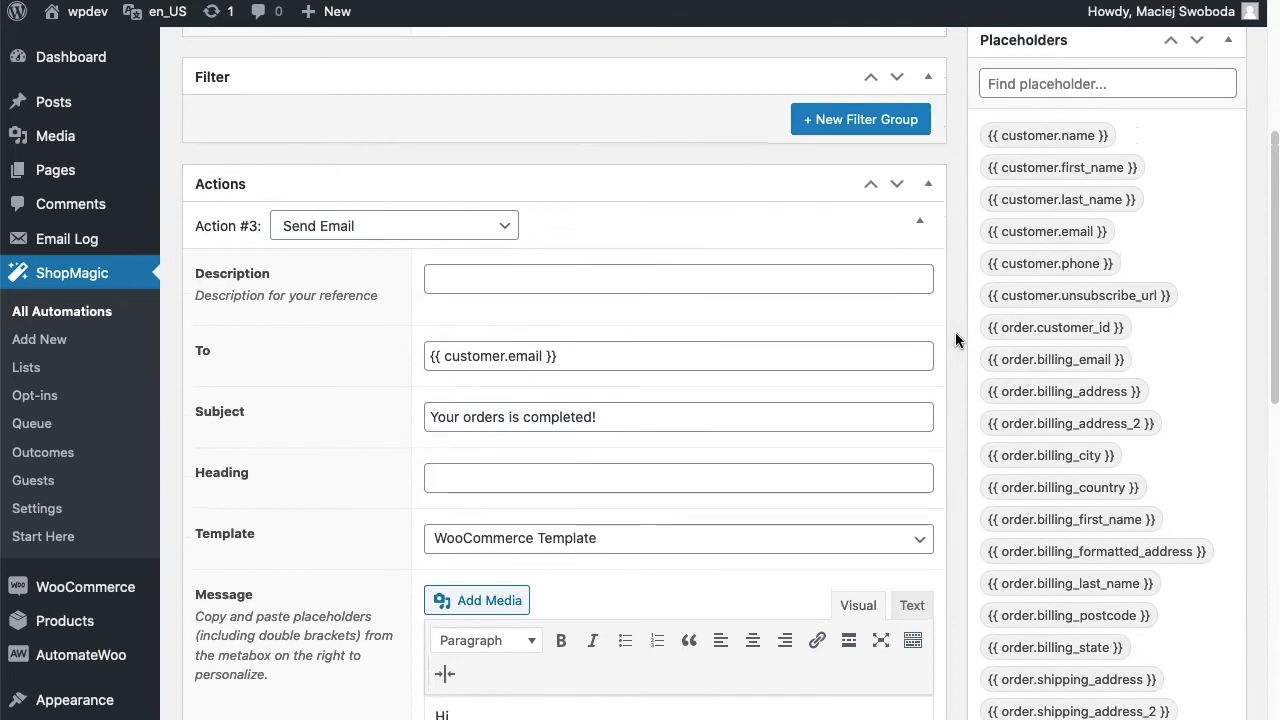
{"action": "mouse_move", "coordinate": [956, 316]}
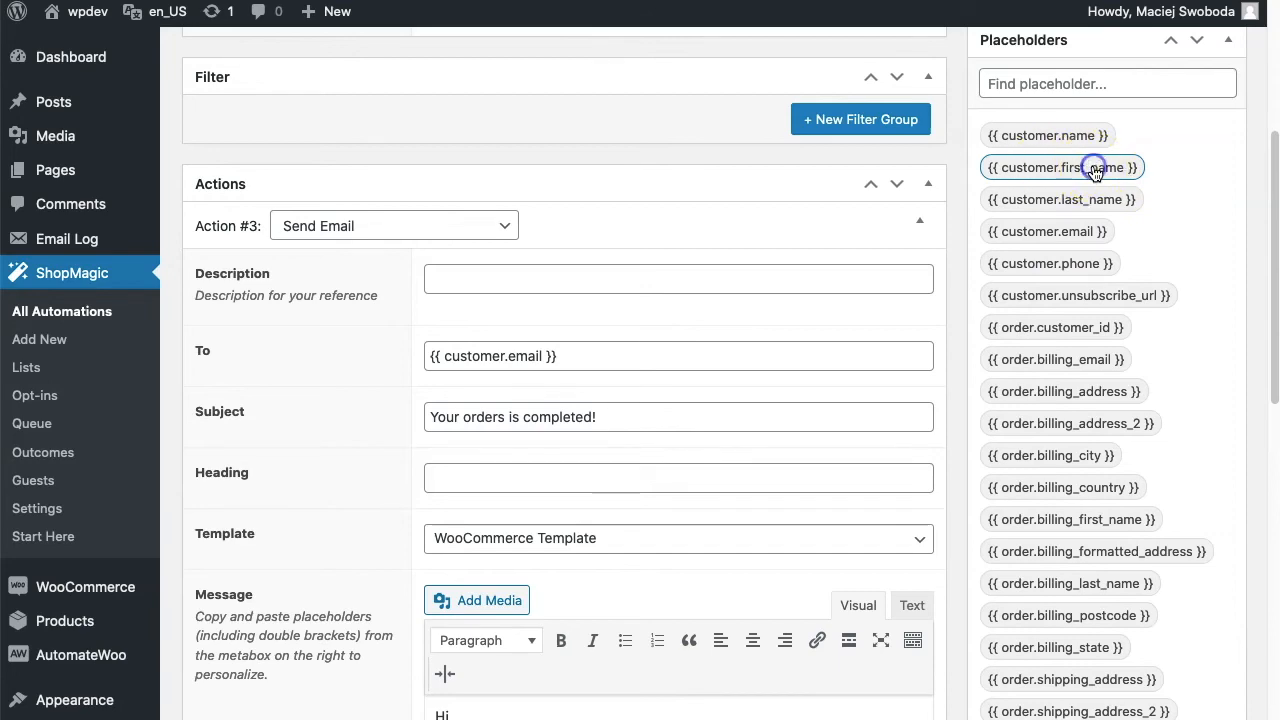
Make the greeting read "Hi {{ customer.first_name }}," using the copied placeholder.
{"action": "left_click", "coordinate": [1062, 168]}
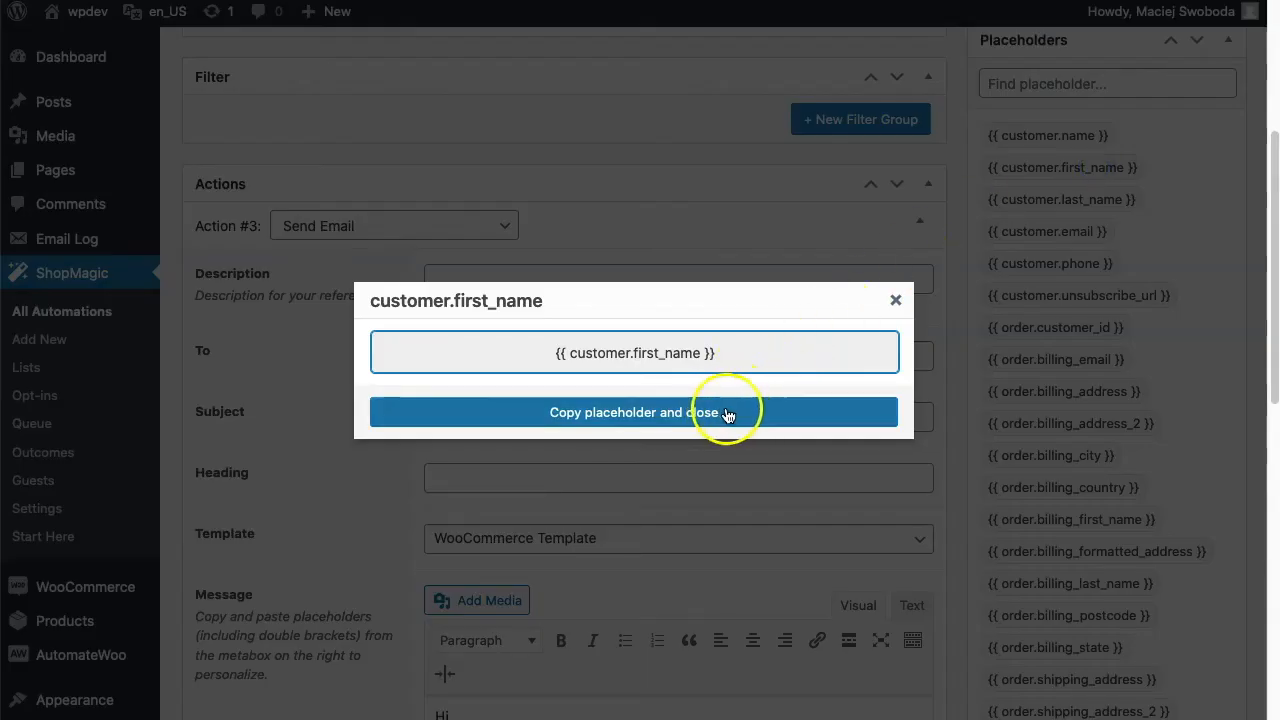
{"action": "left_click", "coordinate": [632, 412]}
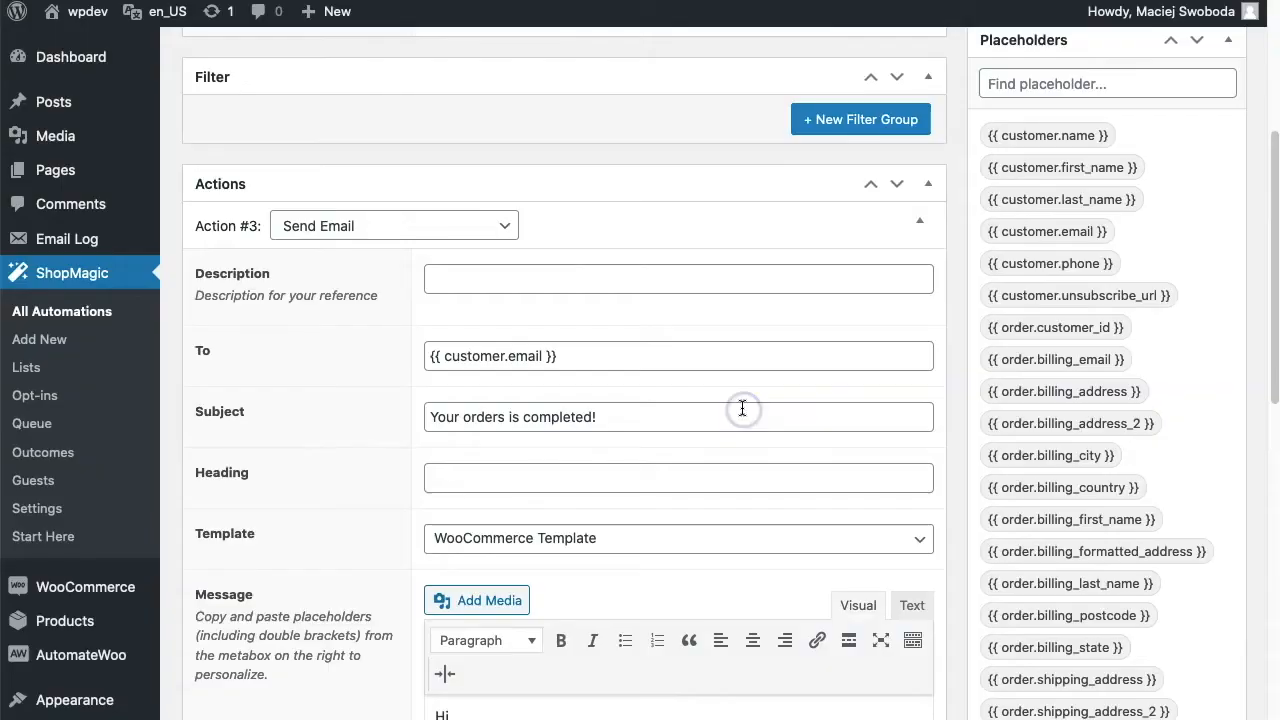
{"action": "scroll", "scroll_direction": "down", "scroll_amount": 3}
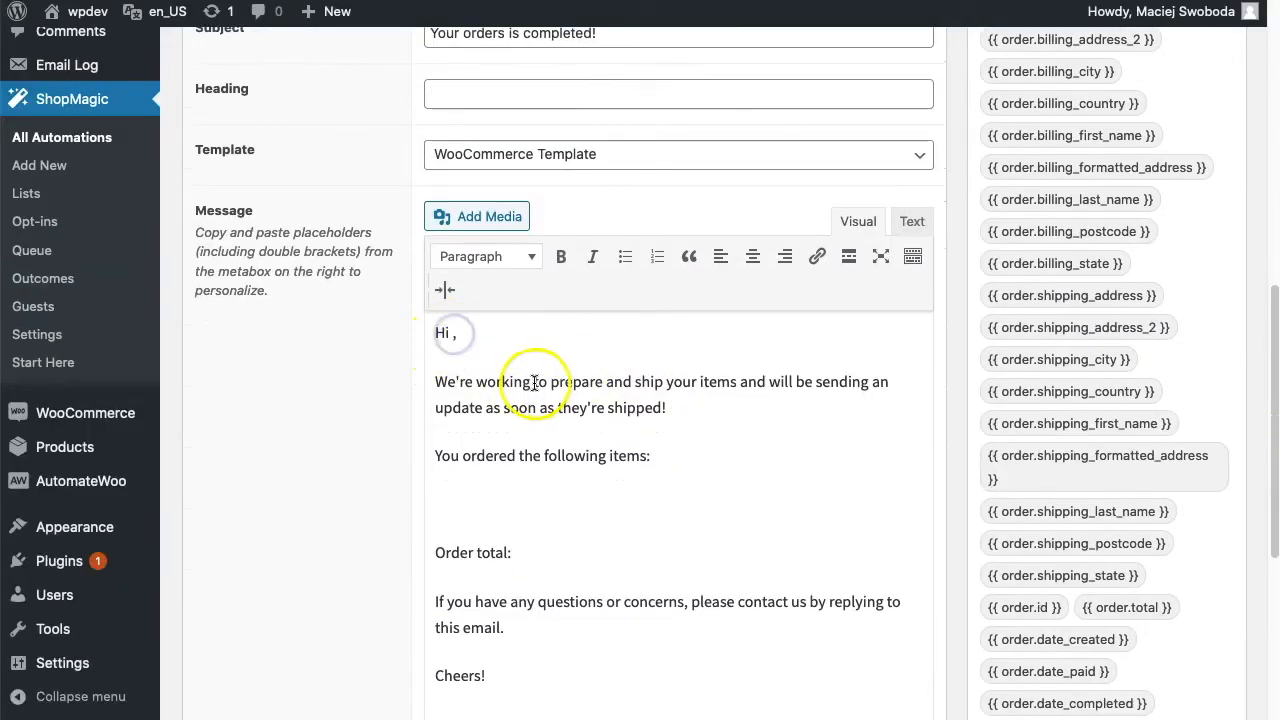
{"action": "type", "text": "{{ customer.first_name }}"}
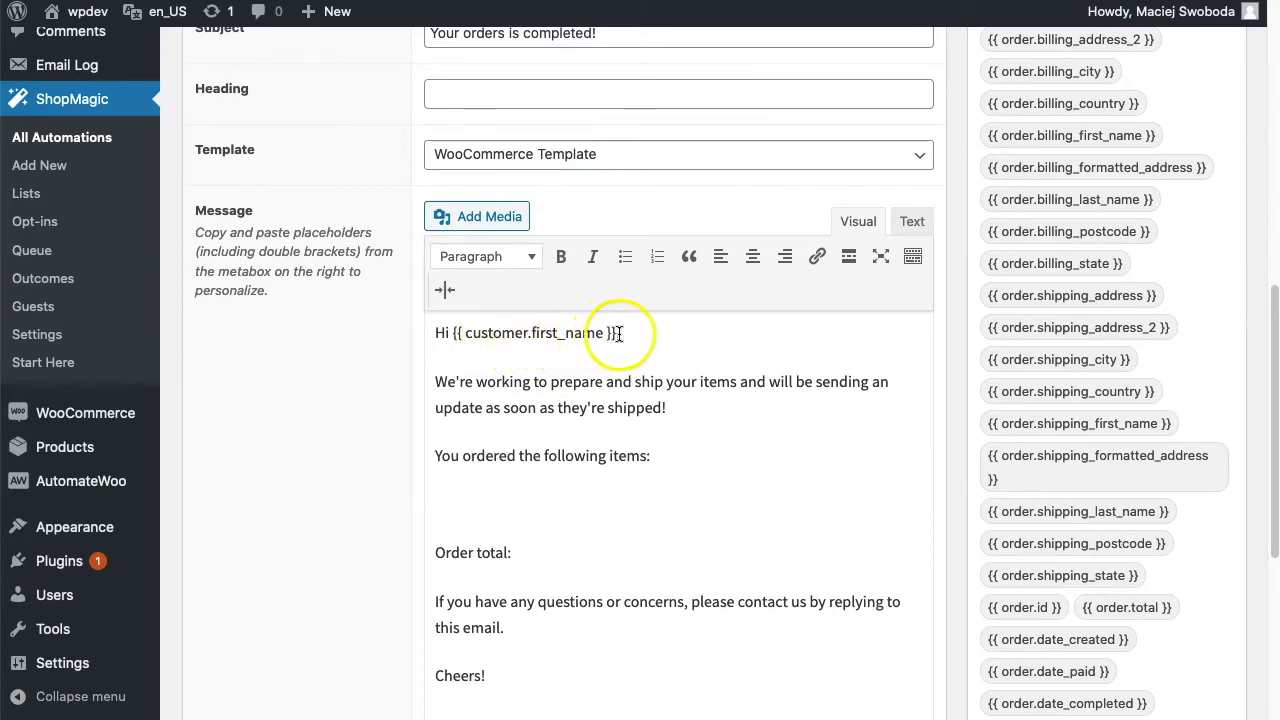
{"action": "type", "text": ","}
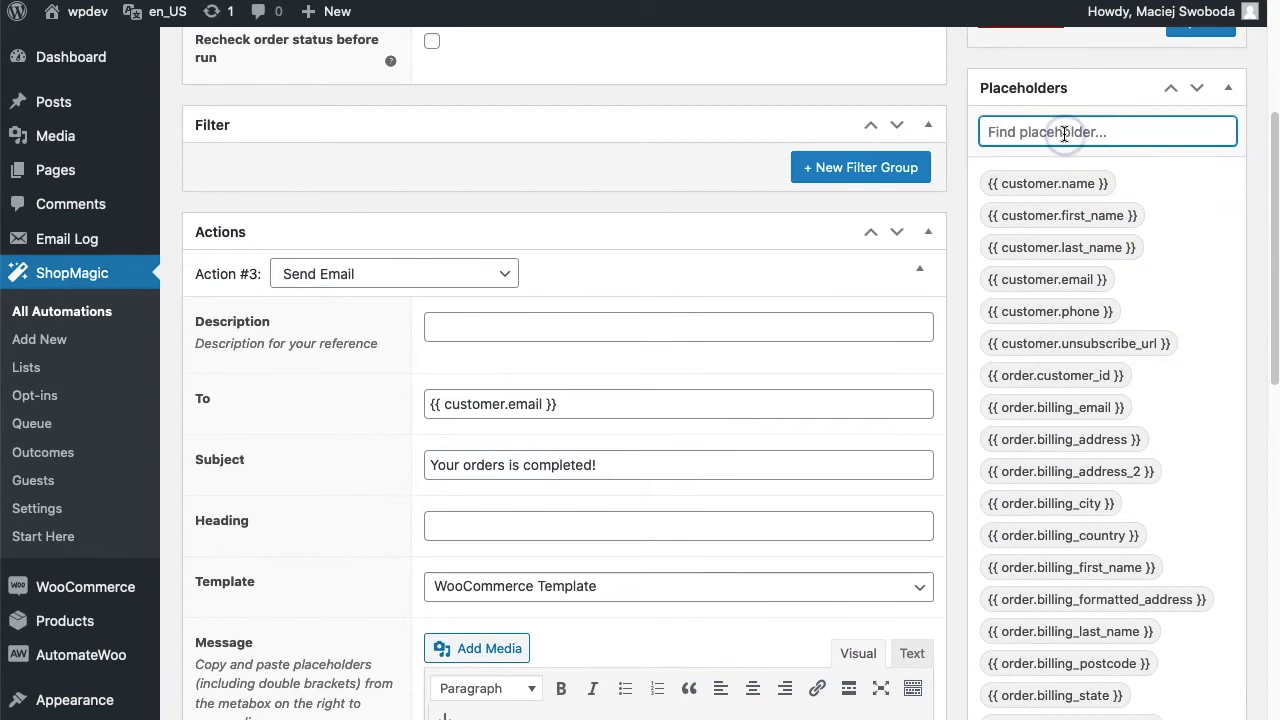
Insert {{ order.details }} under "You ordered the following items:".
{"action": "type", "text": "details"}
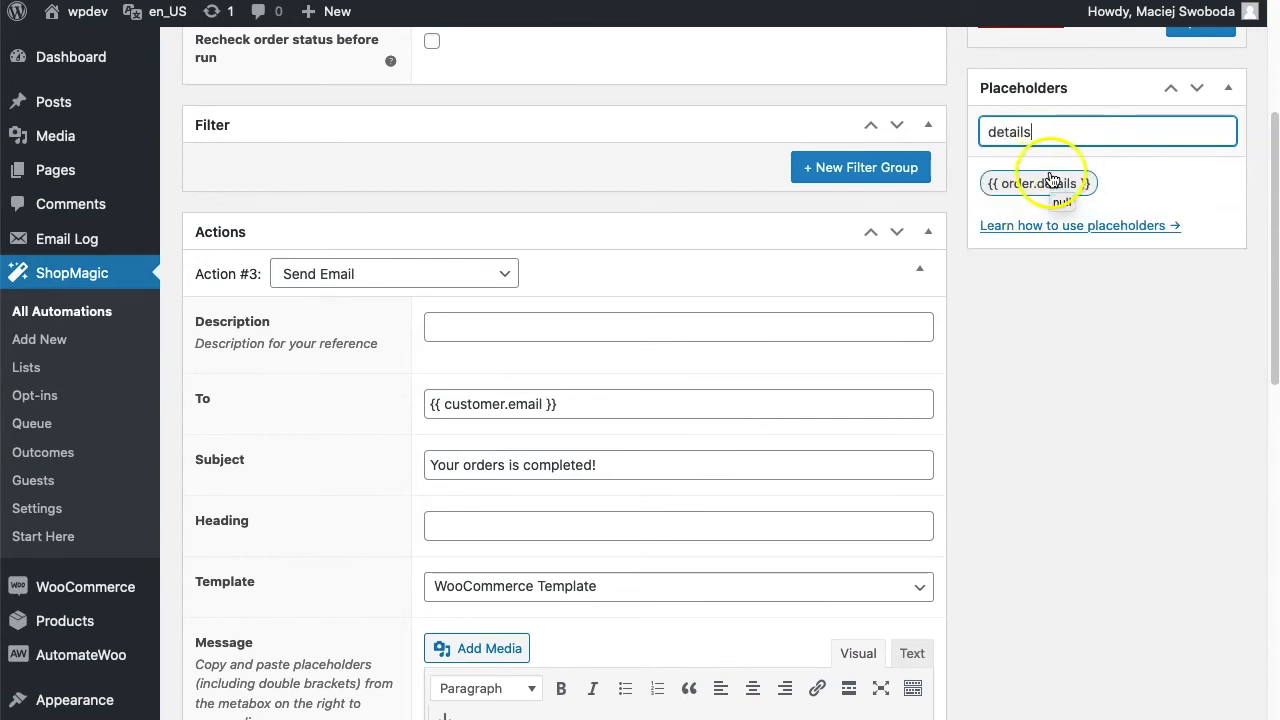
{"action": "scroll", "scroll_direction": "down", "scroll_amount": 3}
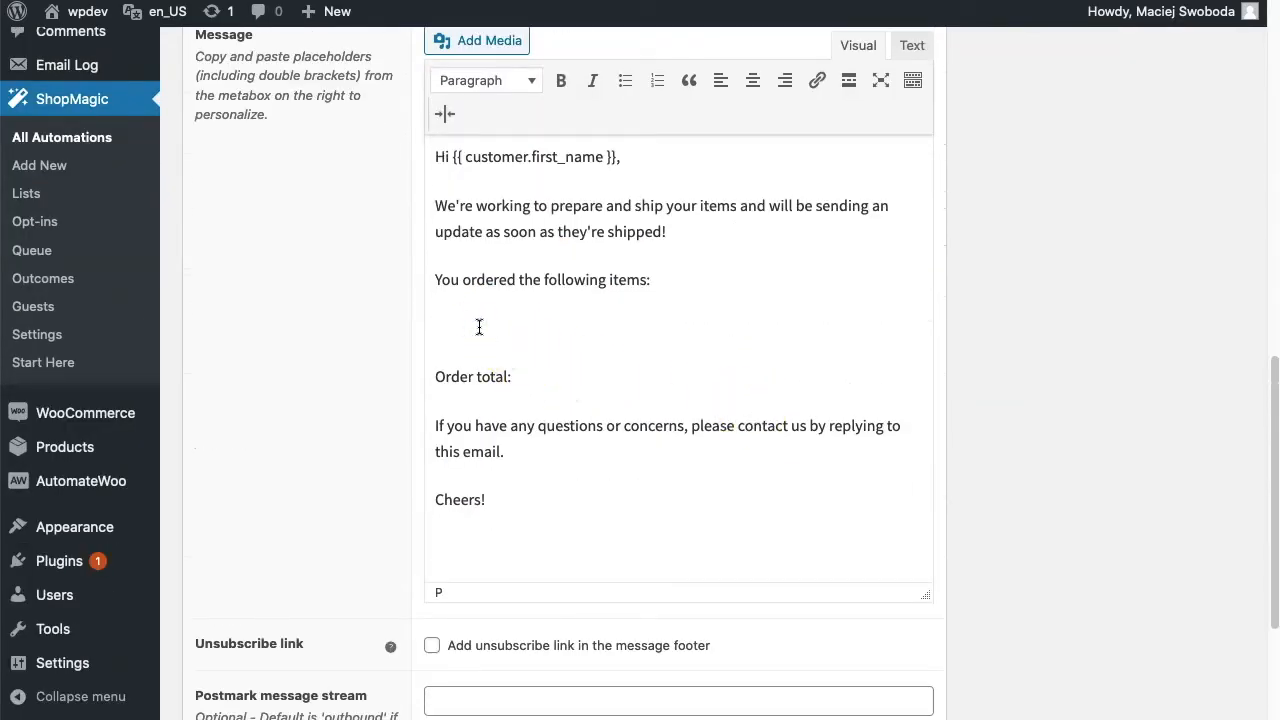
{"action": "type", "text": "{{ order.details }}"}
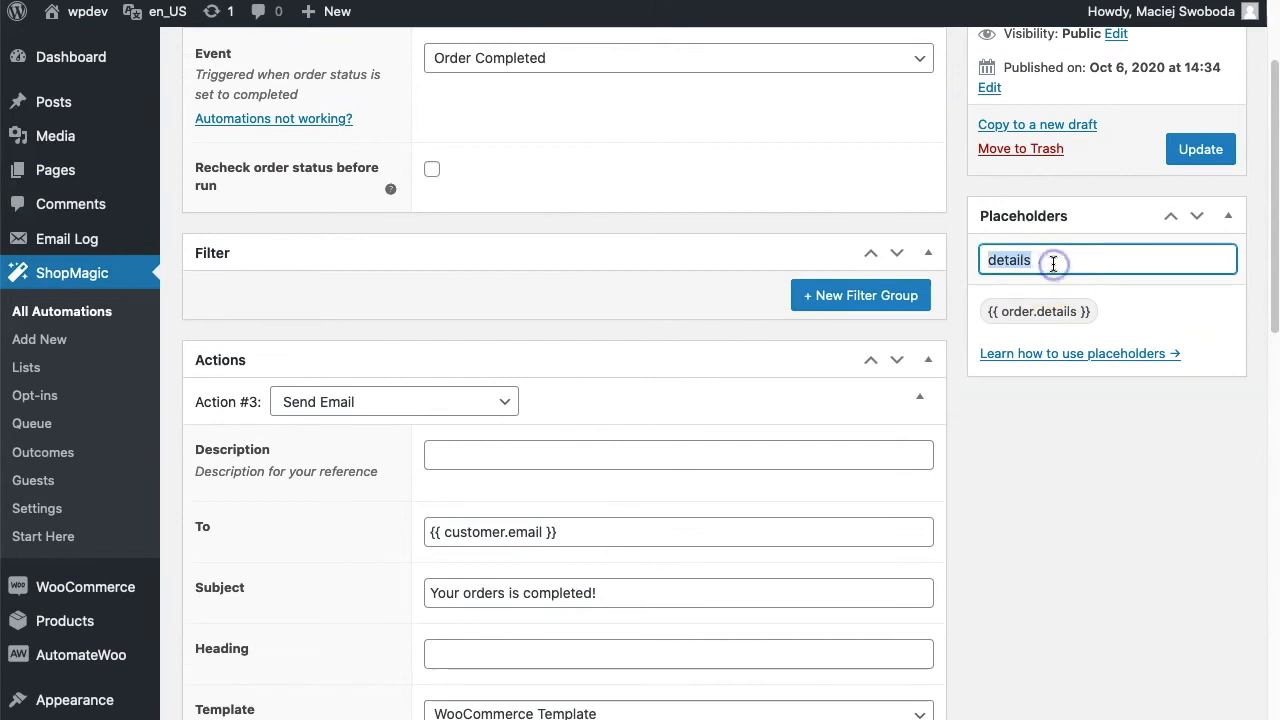
End the Order total line with the copied {{ order.total }} placeholder.
{"action": "type", "text": "tot"}
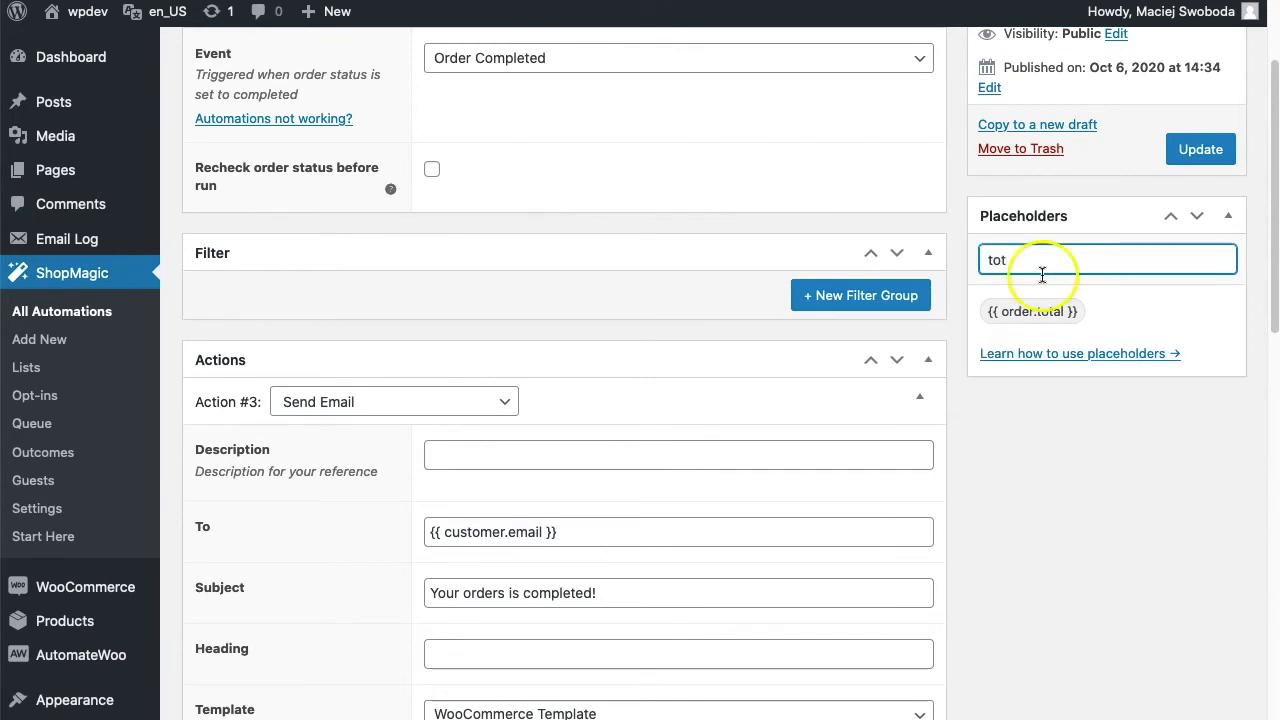
{"action": "left_click", "coordinate": [1032, 312]}
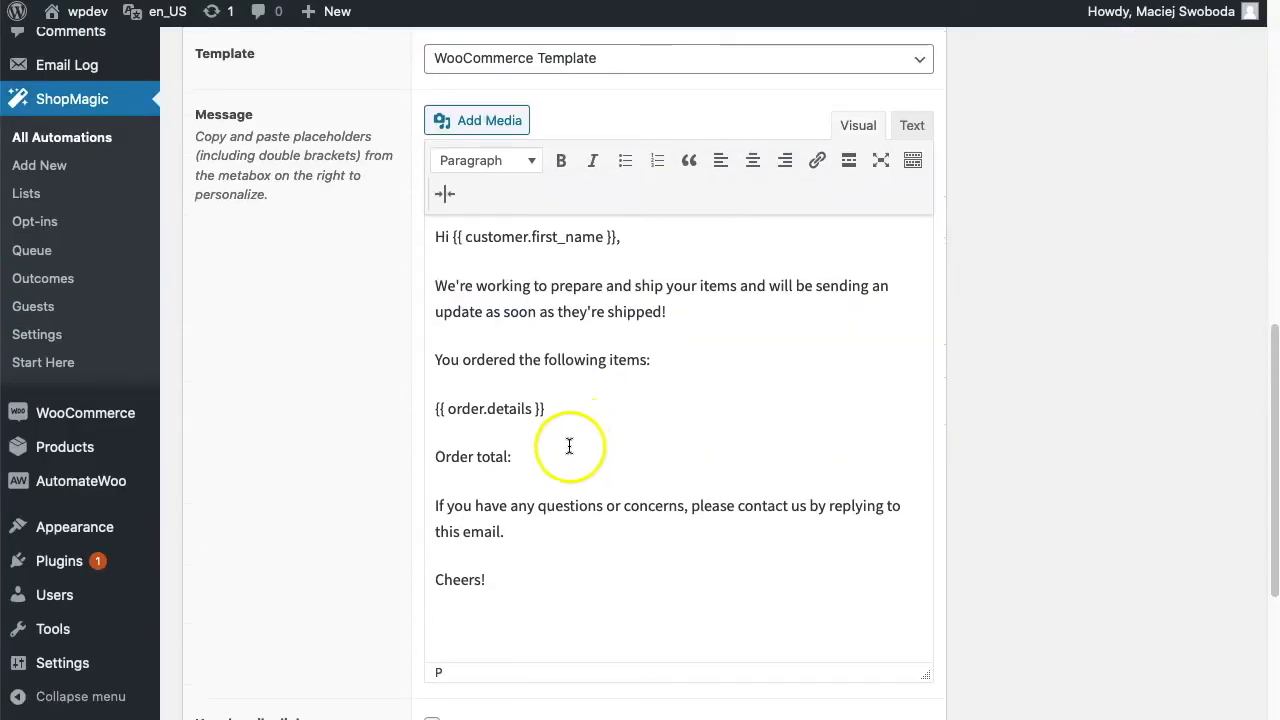
{"action": "type", "text": "{{ order.total }}"}
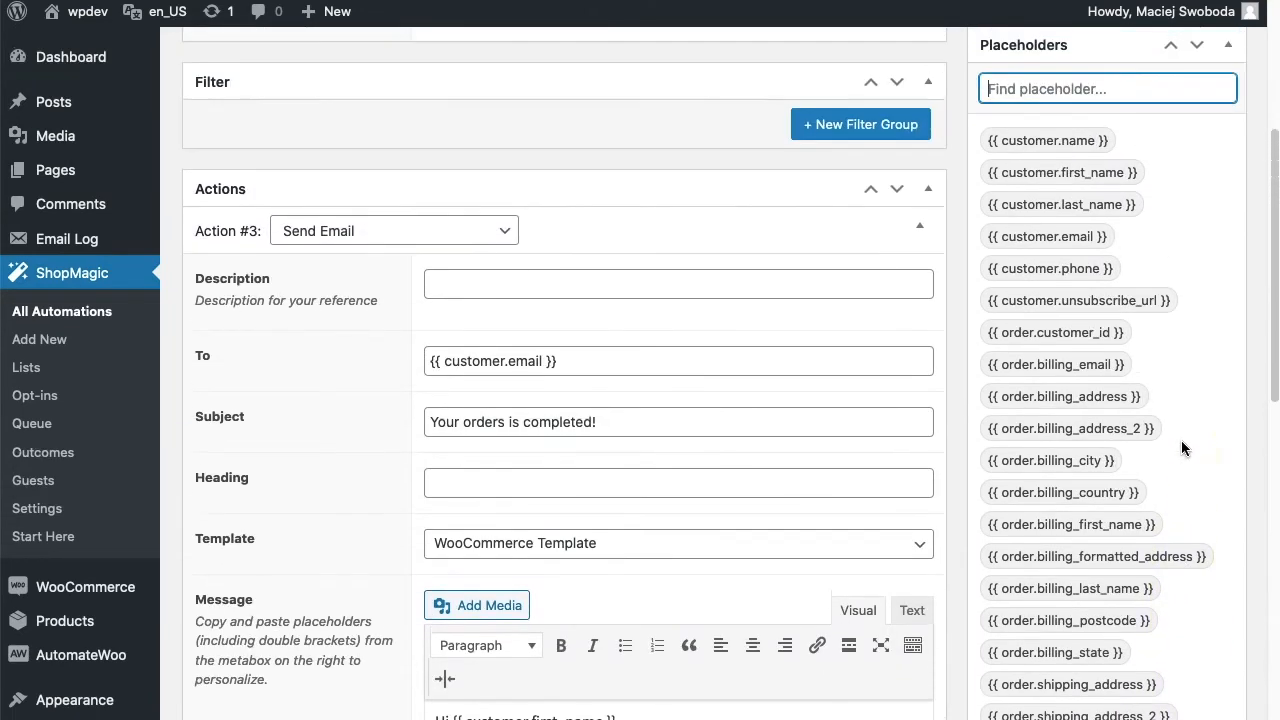
Save the automation via Update, getting the 'Post updated' notice.
{"action": "scroll", "scroll_direction": "down", "scroll_amount": 3}
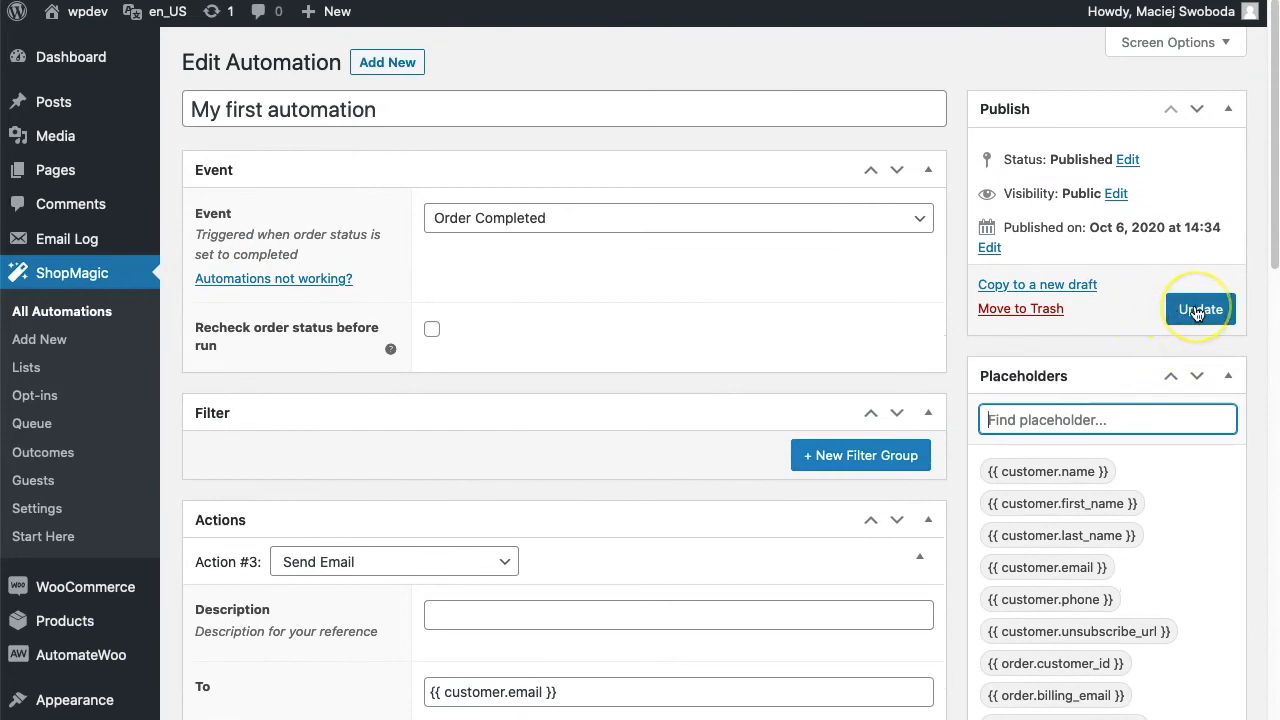
{"action": "left_click", "coordinate": [1200, 308]}
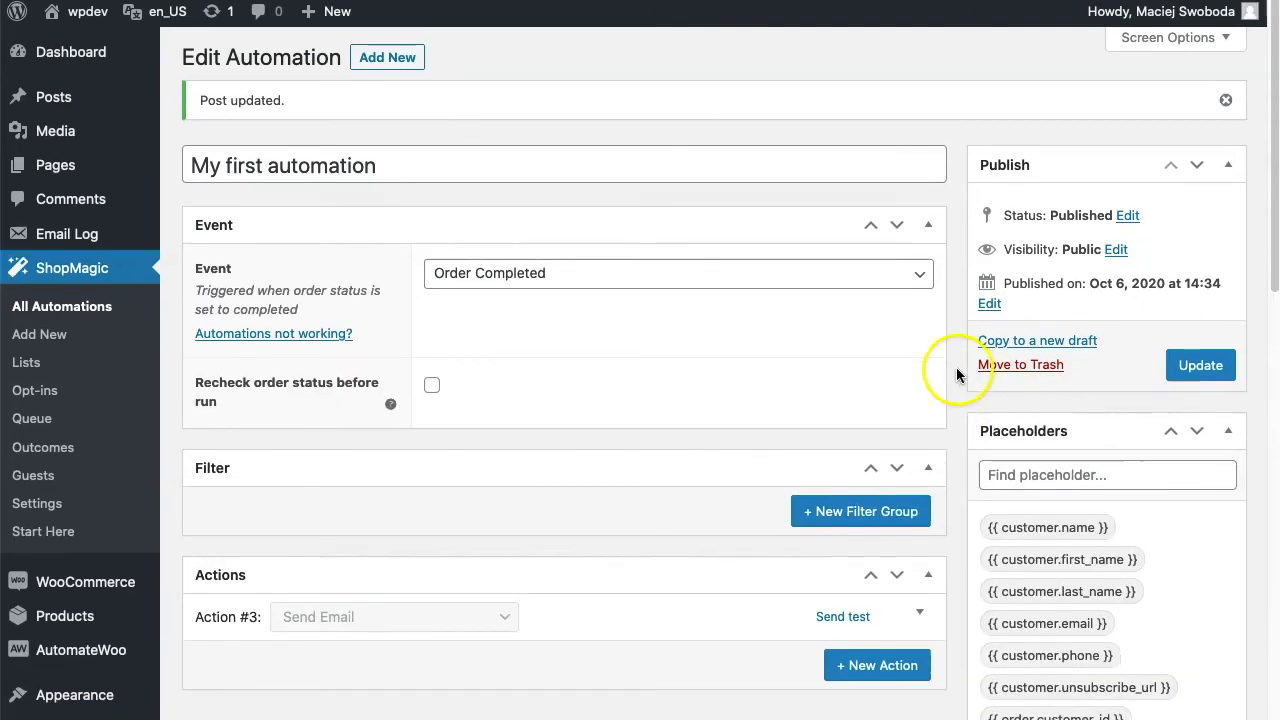
{"action": "scroll", "scroll_direction": "down", "scroll_amount": 3}
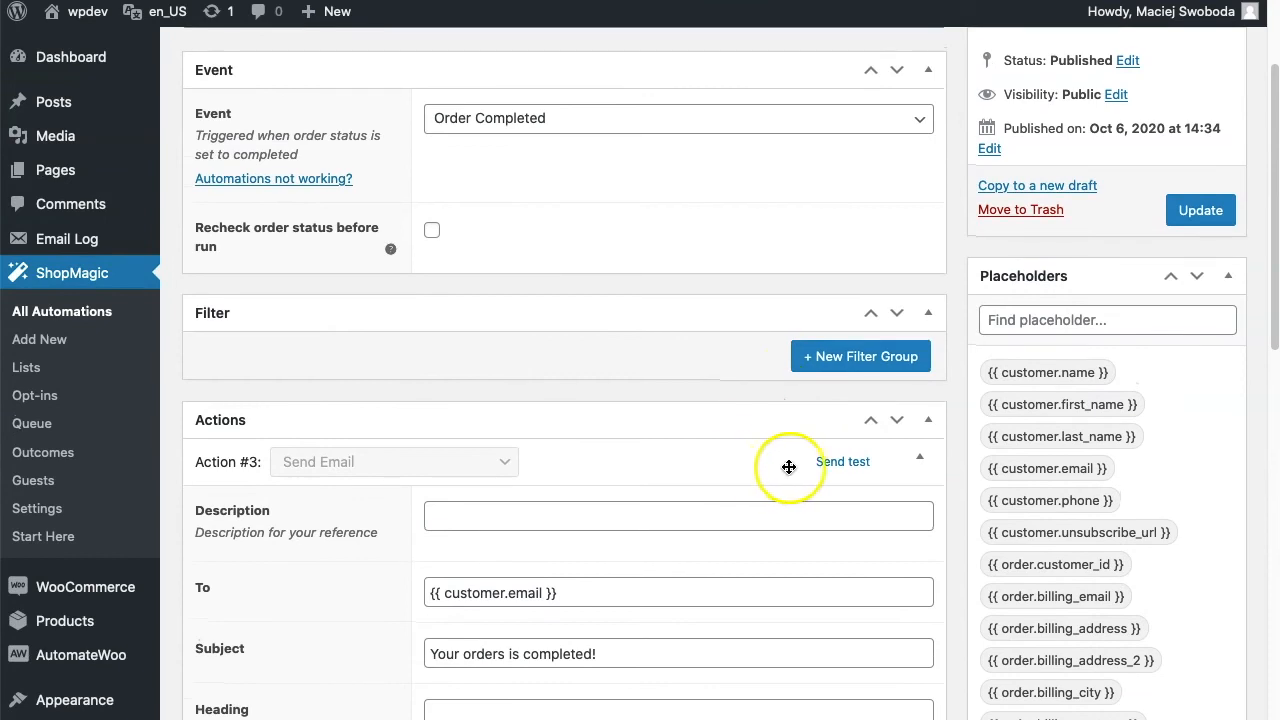
Send a test email for the Send Email action to the test recipient address.
{"action": "left_click", "coordinate": [842, 460]}
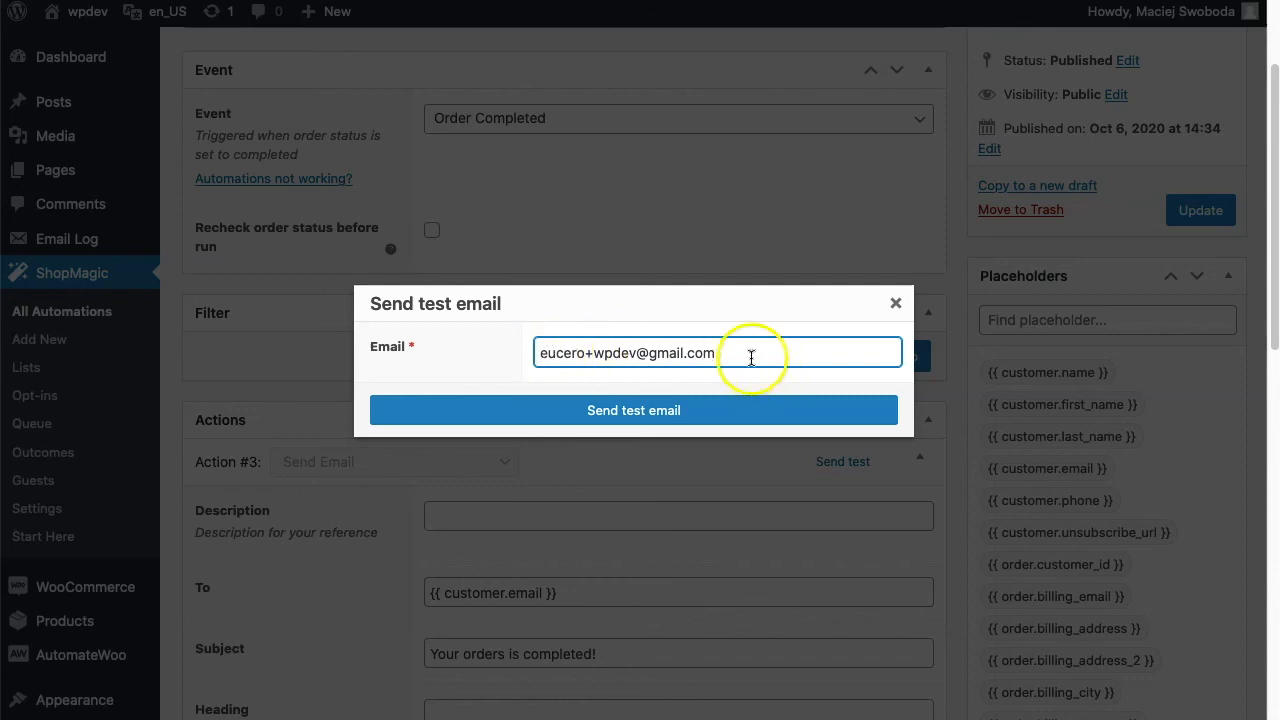
{"action": "left_click", "coordinate": [632, 410]}
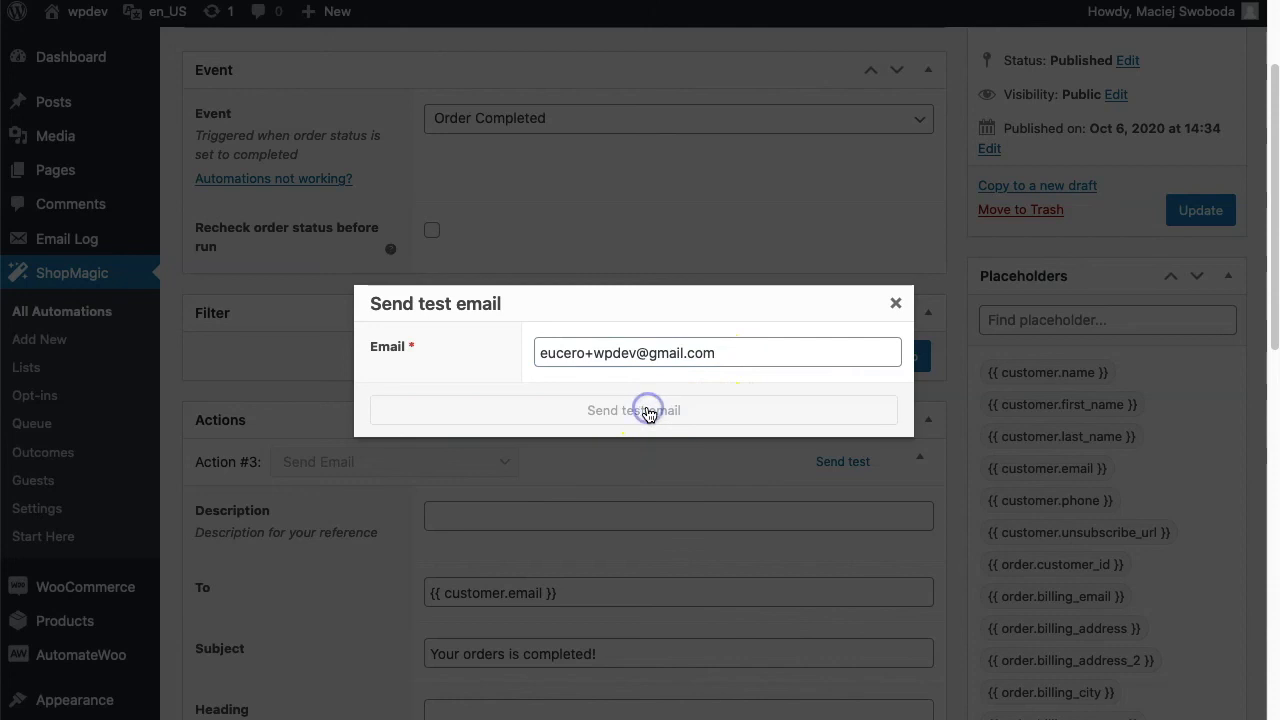
{"action": "left_click", "coordinate": [632, 410]}
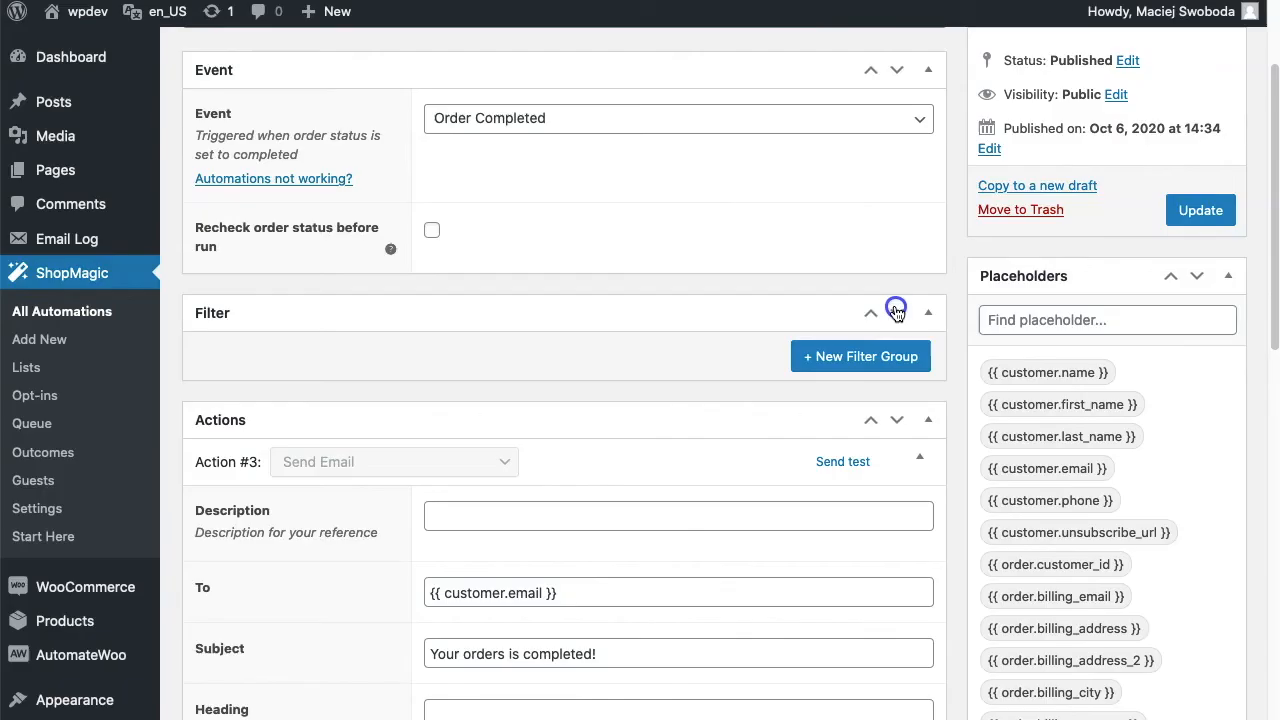
{"action": "mouse_move", "coordinate": [68, 238]}
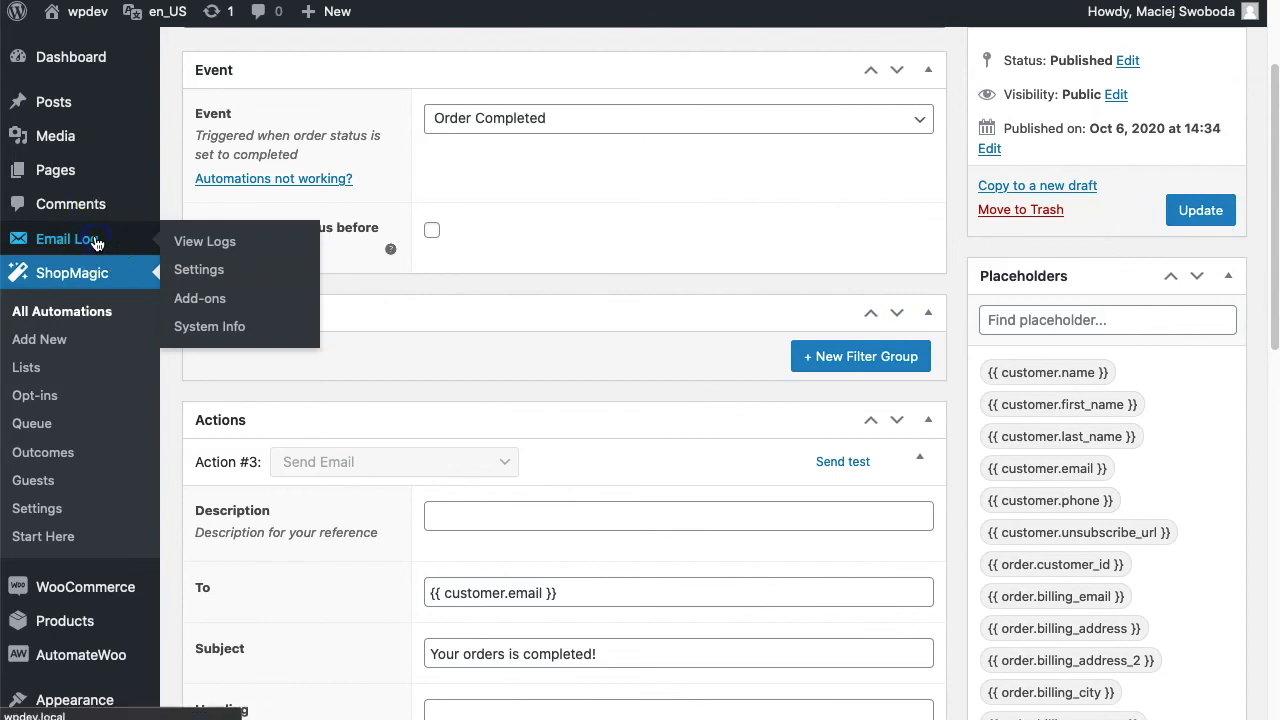
Show the Email Log list with the 'Your orders is completed!' test email marked successful.
{"action": "left_click", "coordinate": [204, 240]}
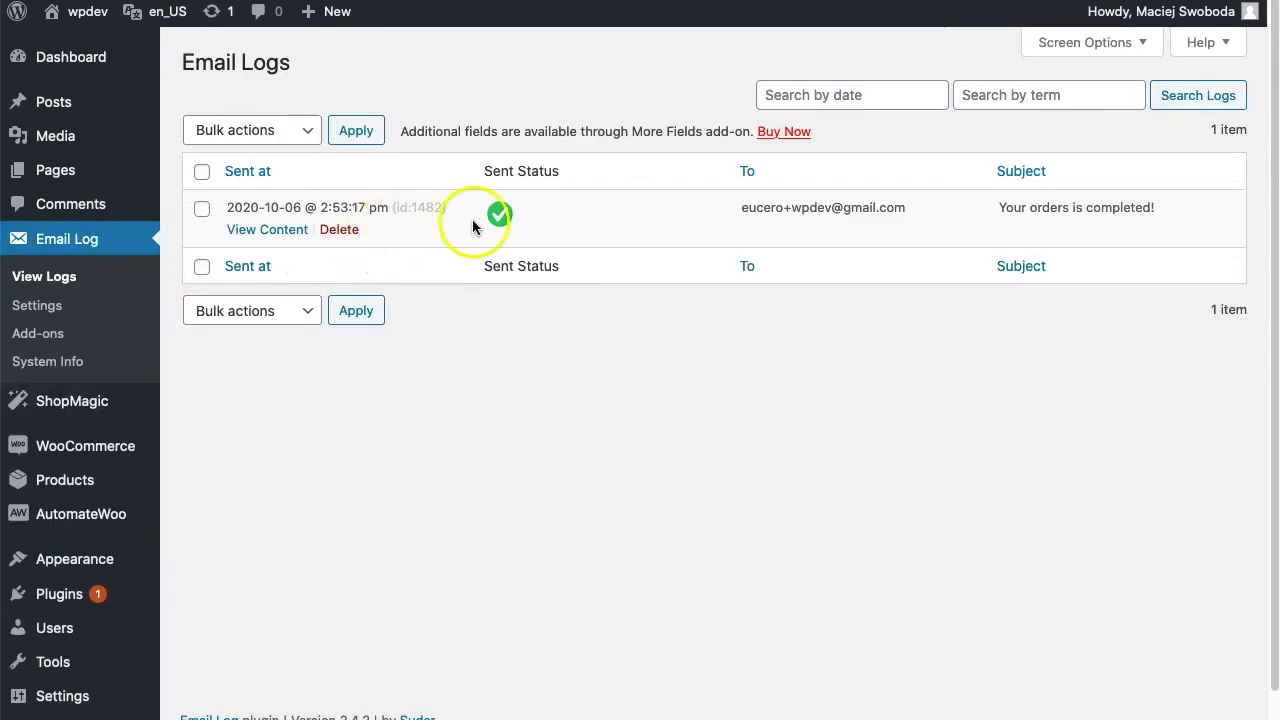
{"action": "mouse_move", "coordinate": [742, 206]}
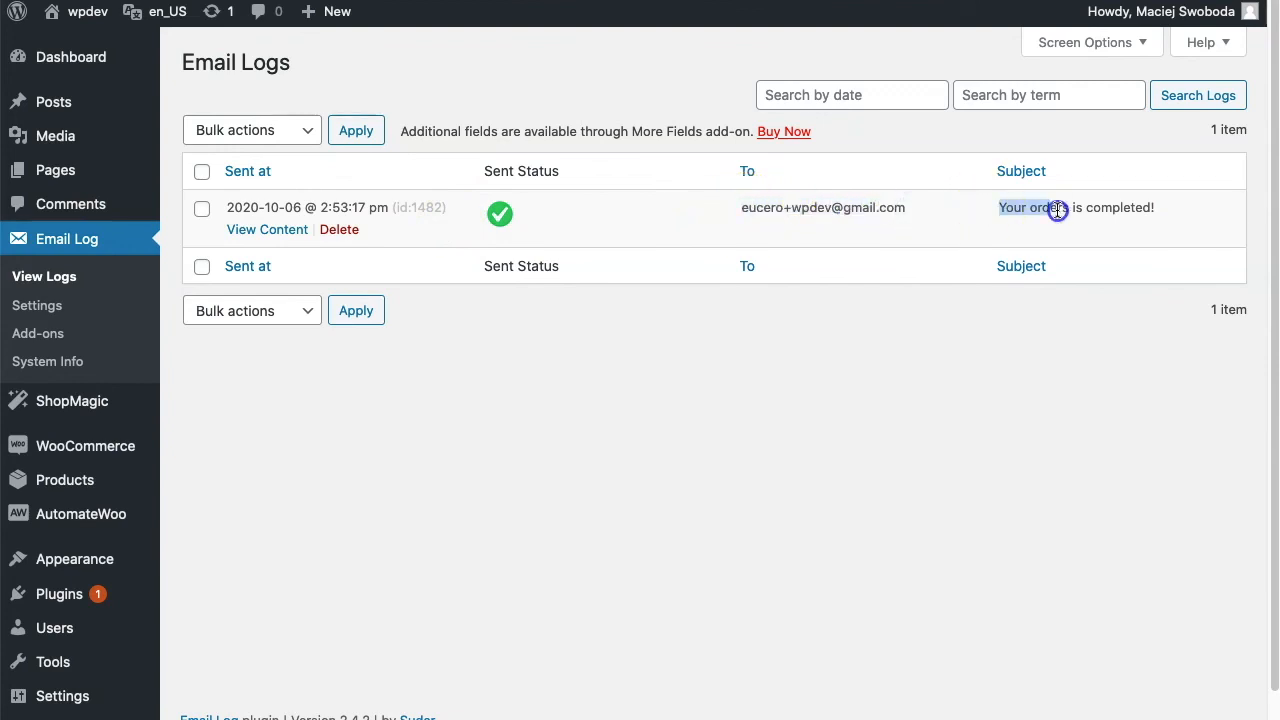
{"action": "mouse_move", "coordinate": [268, 228]}
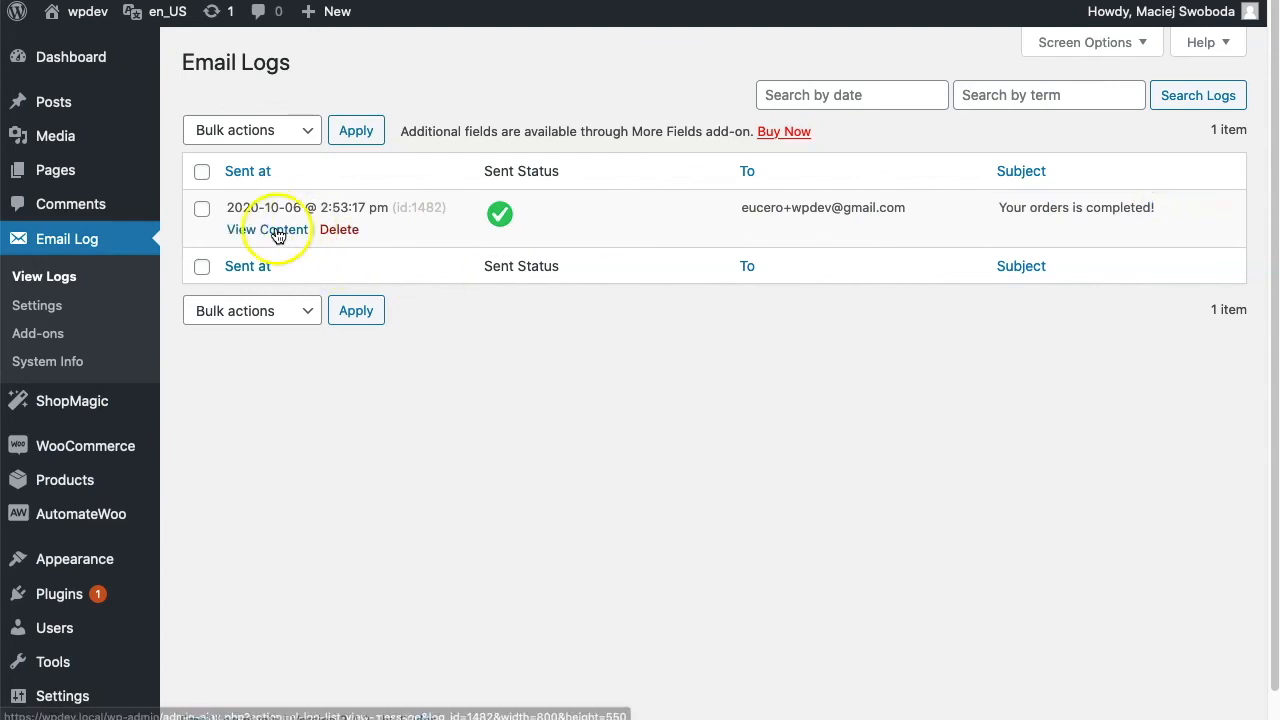
View the test email's HTML preview showing order #653 details and the $12.30 total.
{"action": "left_click", "coordinate": [268, 228]}
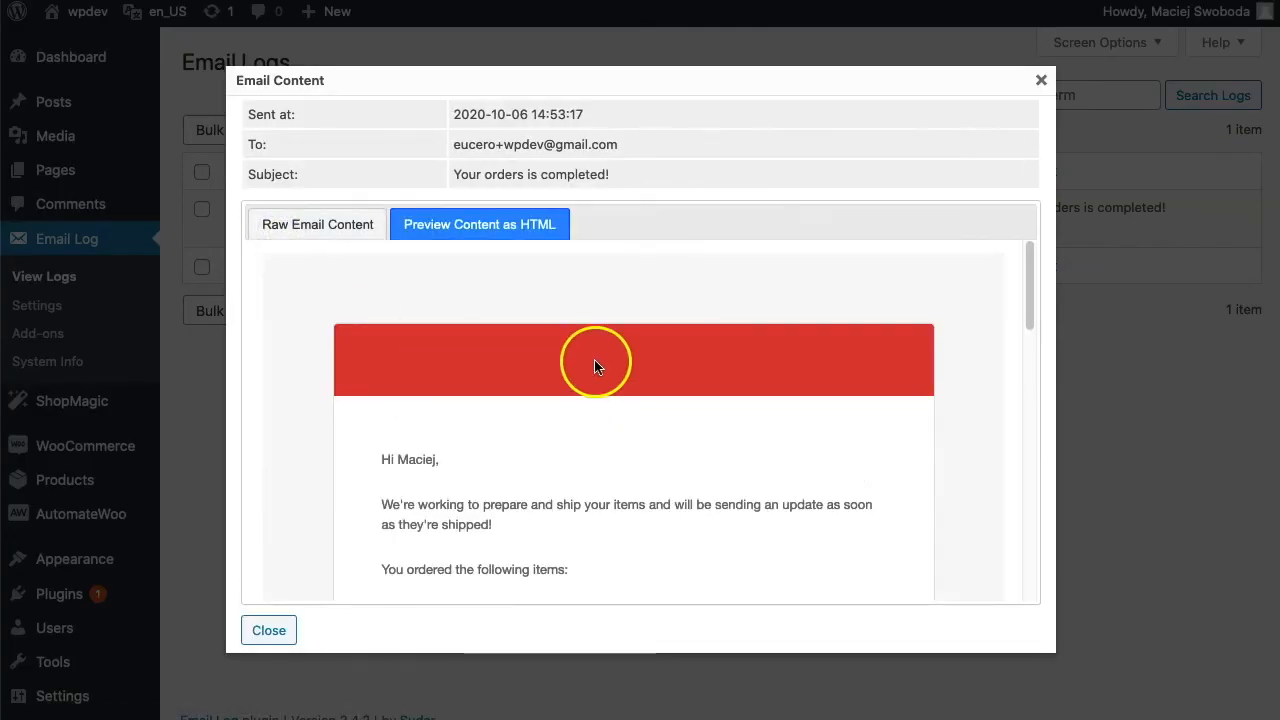
{"action": "scroll", "scroll_direction": "down", "scroll_amount": 3}
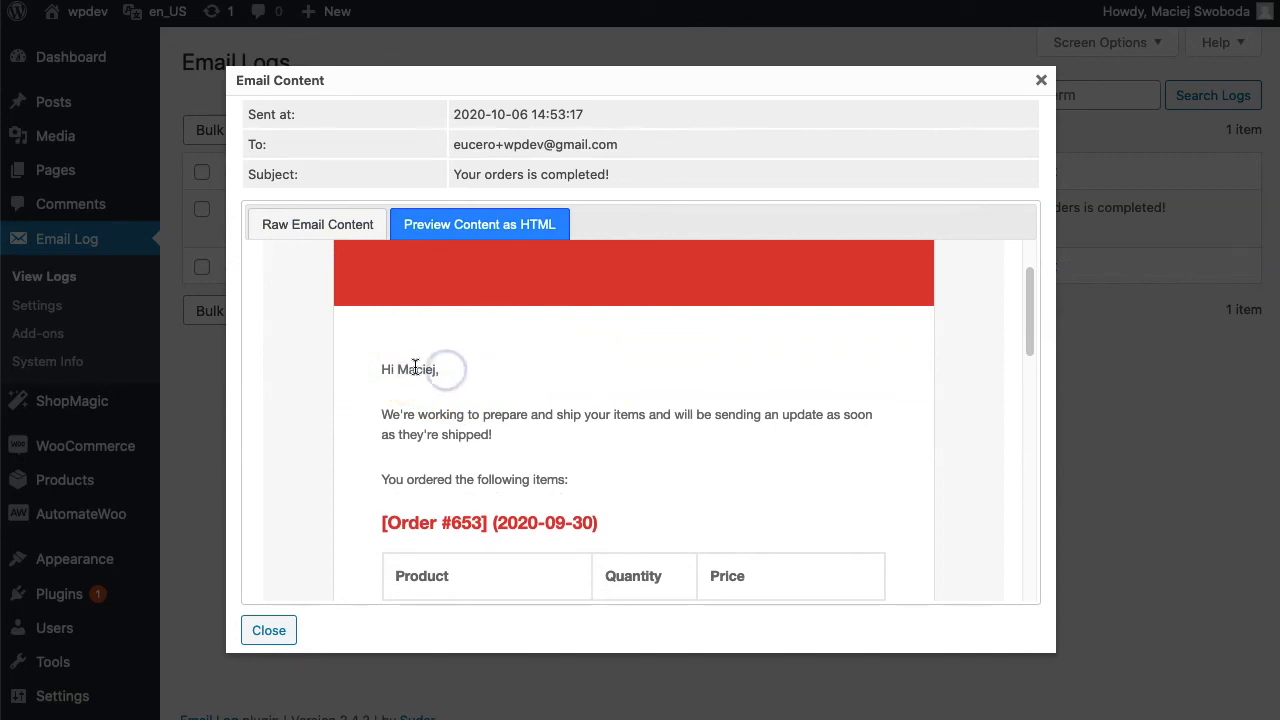
{"action": "mouse_move", "coordinate": [436, 368]}
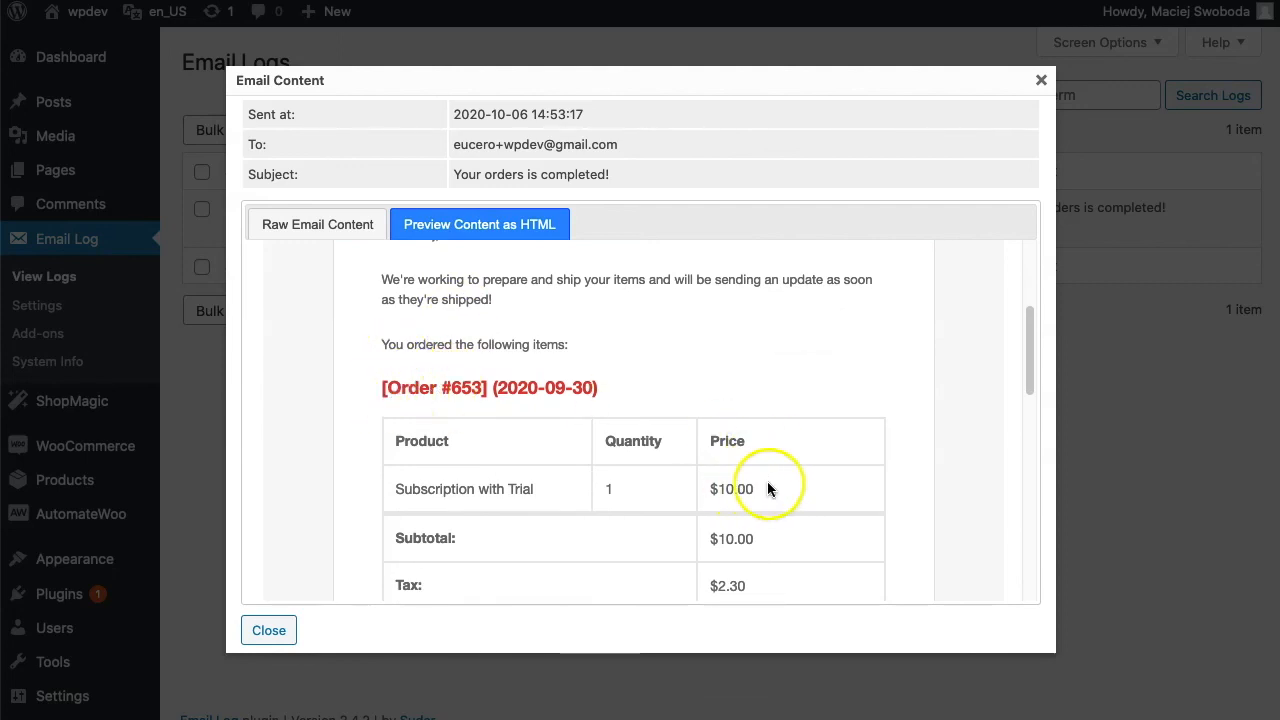
{"action": "scroll", "scroll_direction": "down", "scroll_amount": 3}
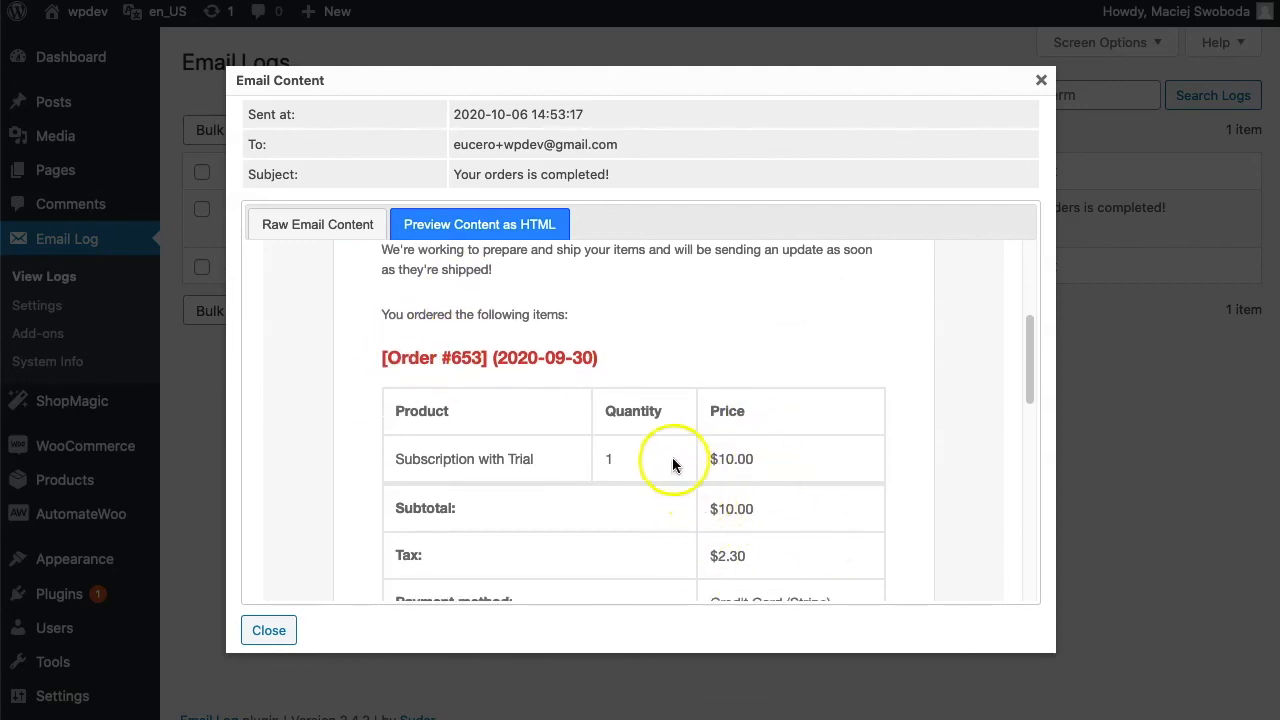
{"action": "scroll", "scroll_direction": "down", "scroll_amount": 3}
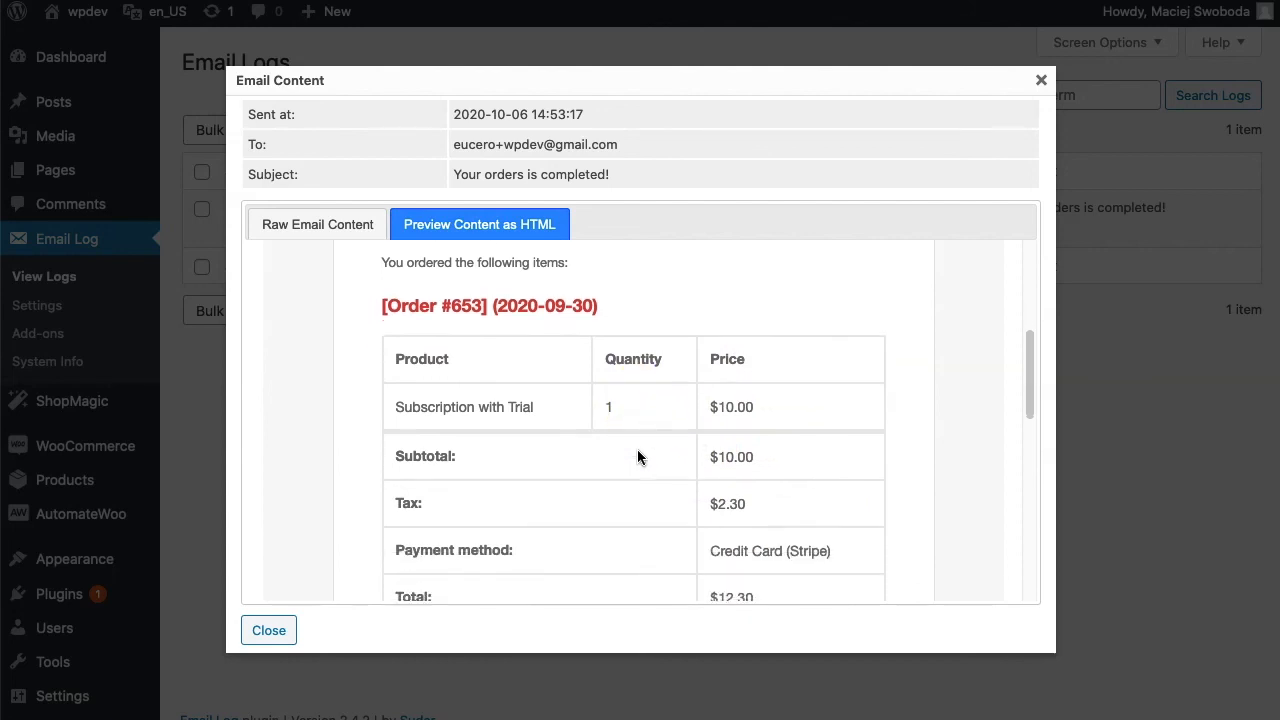
{"action": "scroll", "scroll_direction": "down", "scroll_amount": 3}
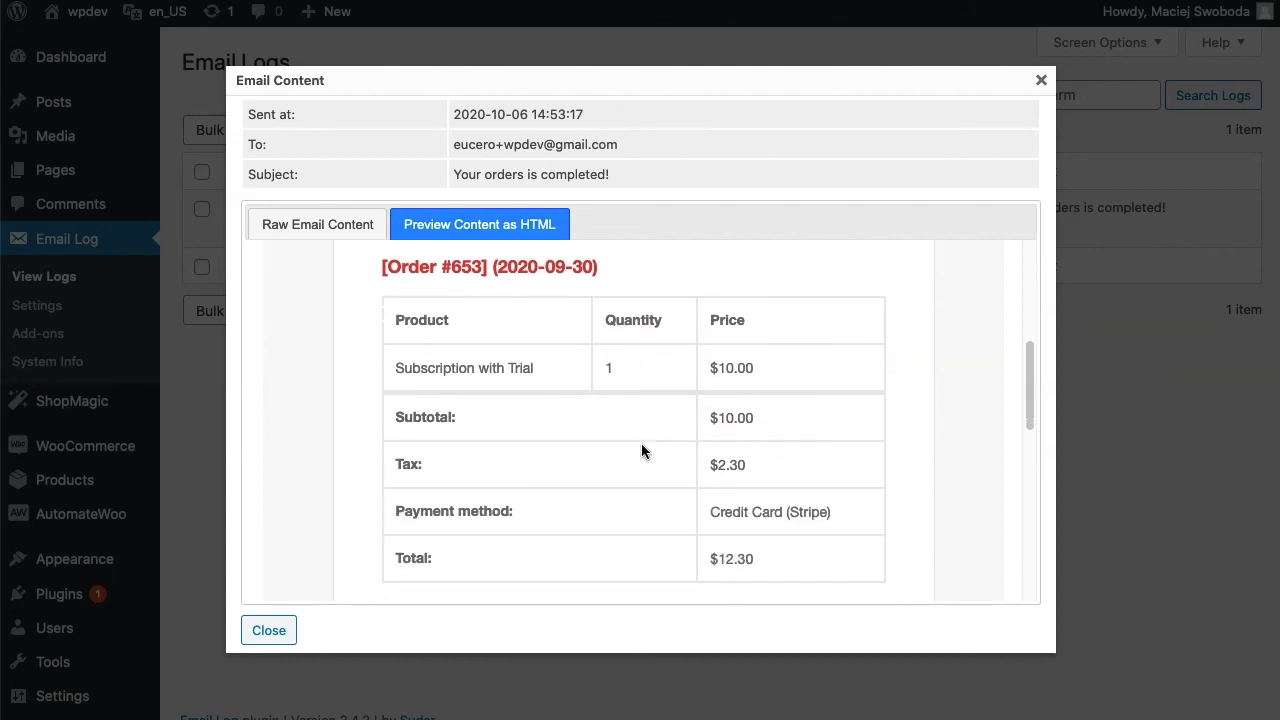
{"action": "scroll", "scroll_direction": "down", "scroll_amount": 3}
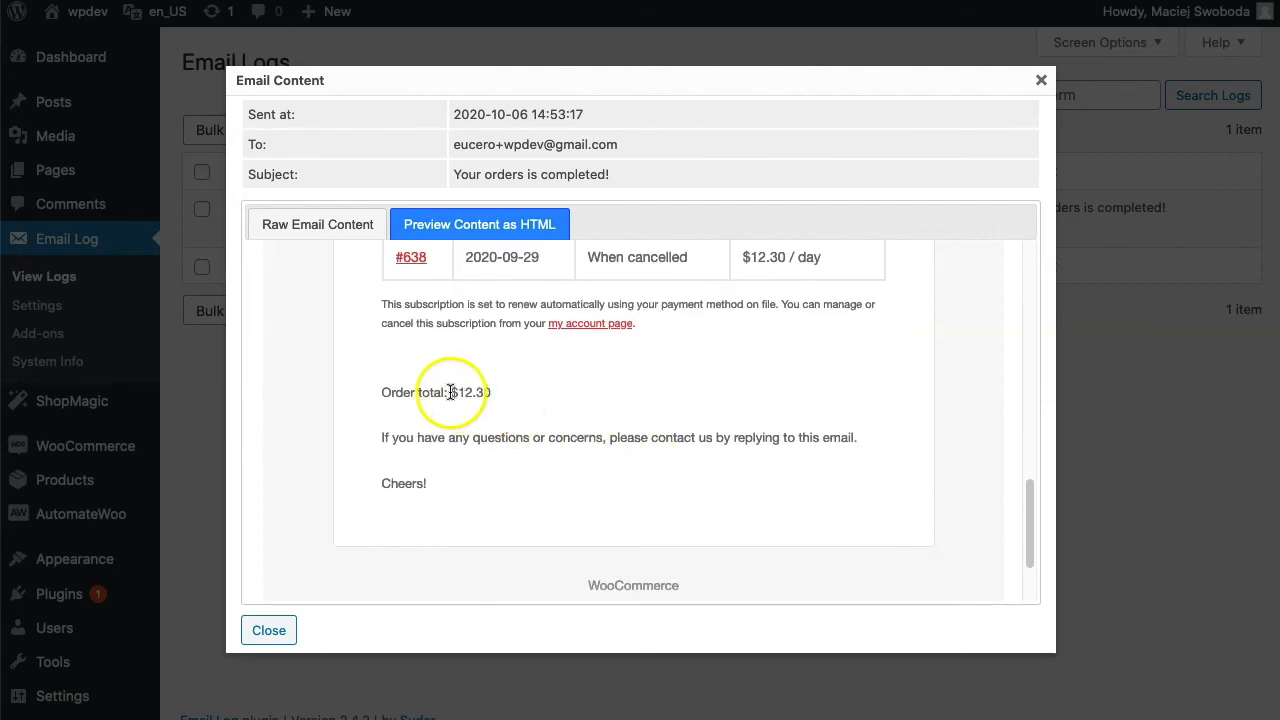
{"action": "double_click", "coordinate": [470, 392]}
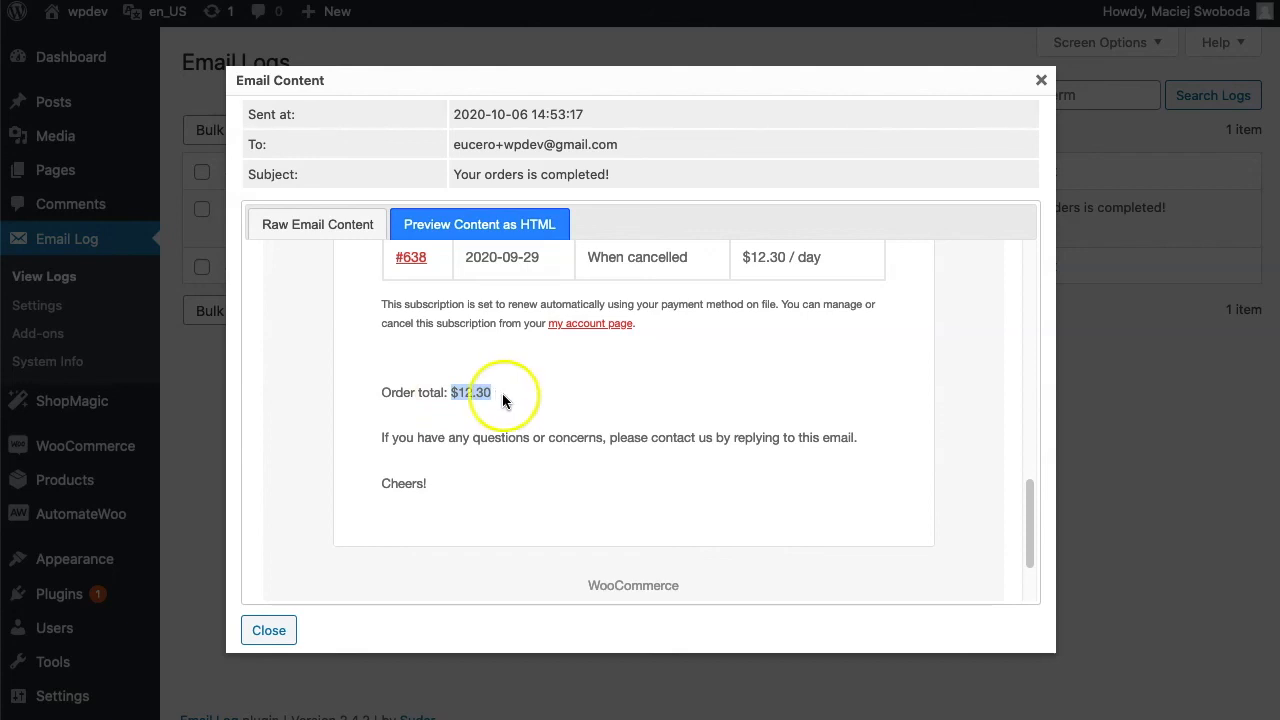
{"action": "scroll", "scroll_direction": "up", "scroll_amount": 3}
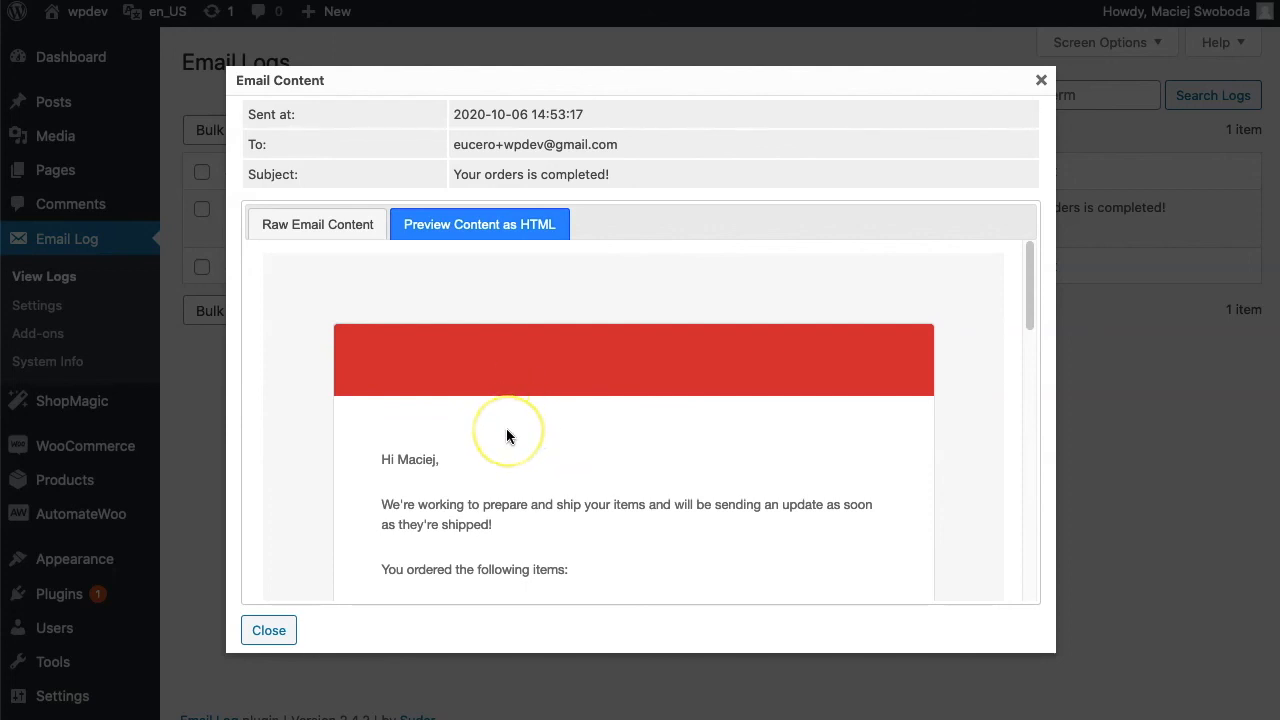
{"action": "mouse_move", "coordinate": [498, 452]}
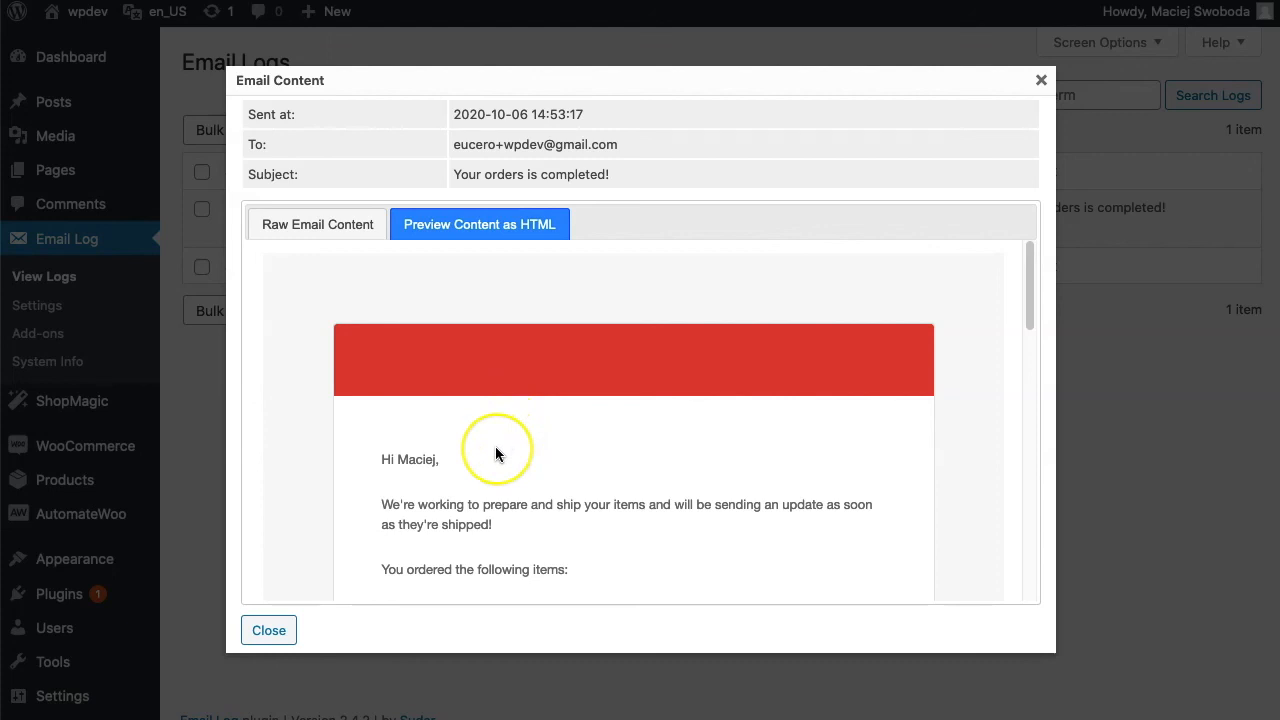